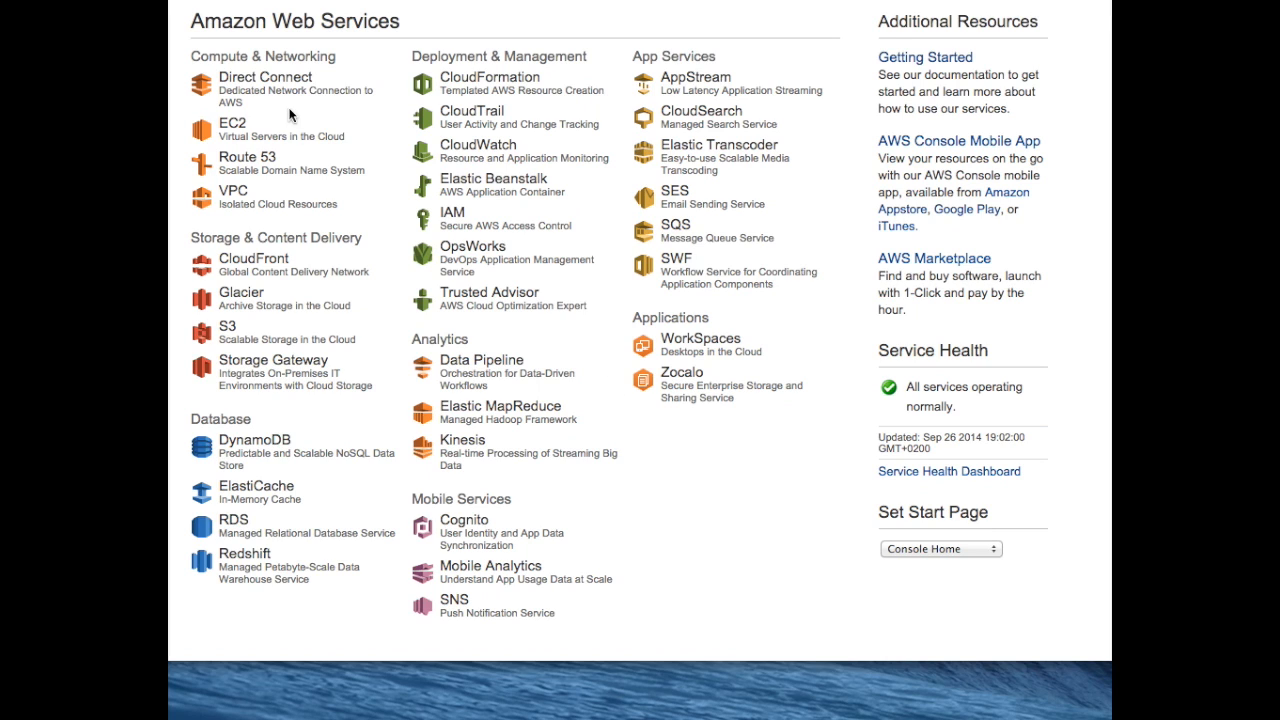
mouse_move(232, 124)
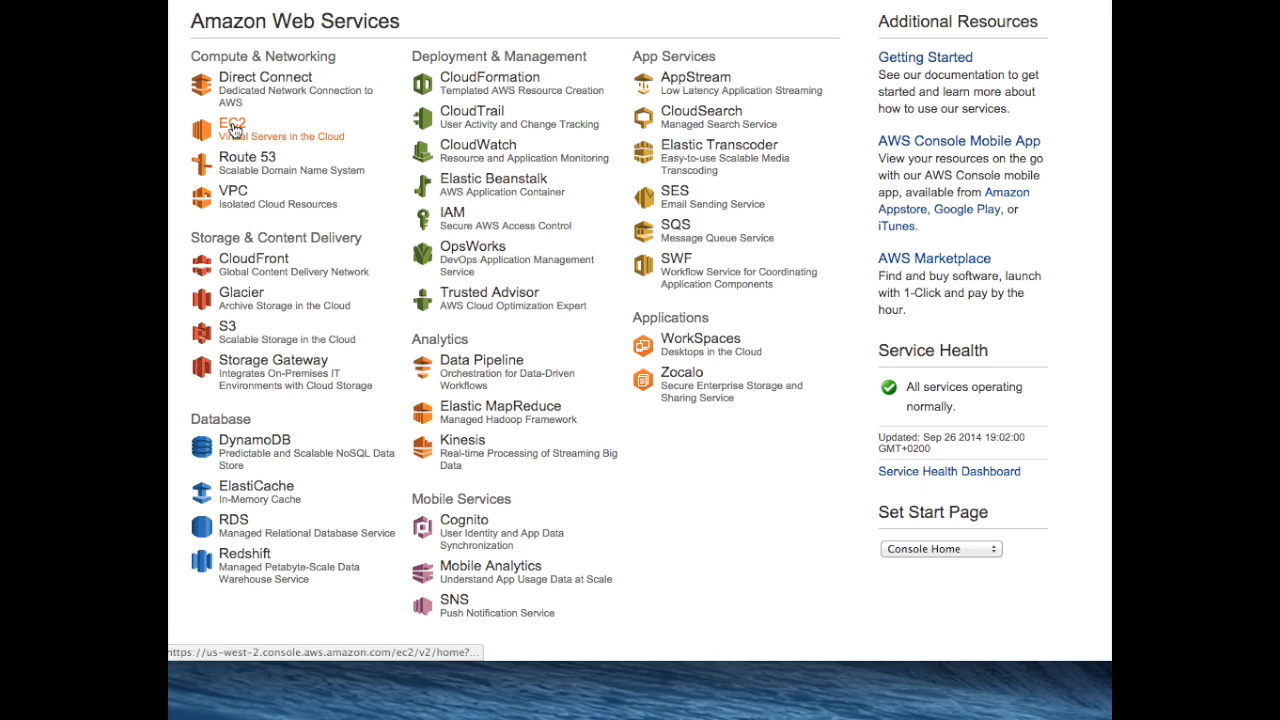
- Go to the EC2 dashboard from the AWS services list
click(232, 124)
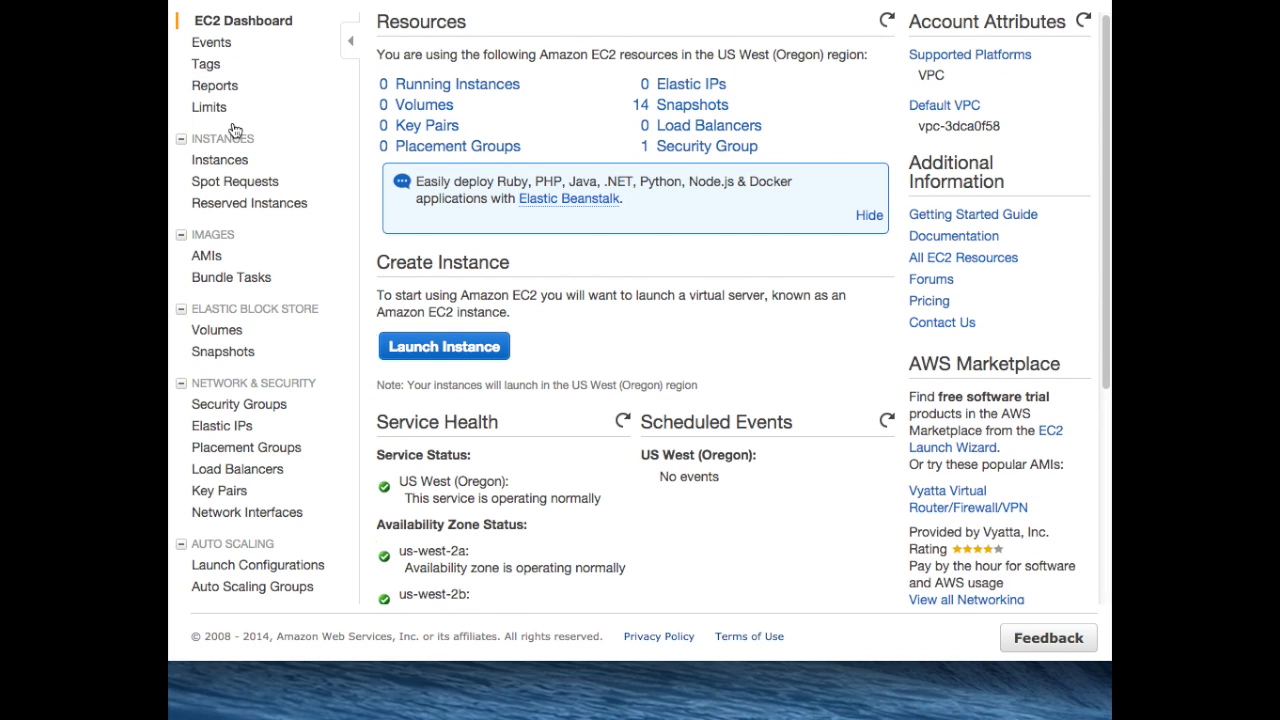
mouse_move(238, 404)
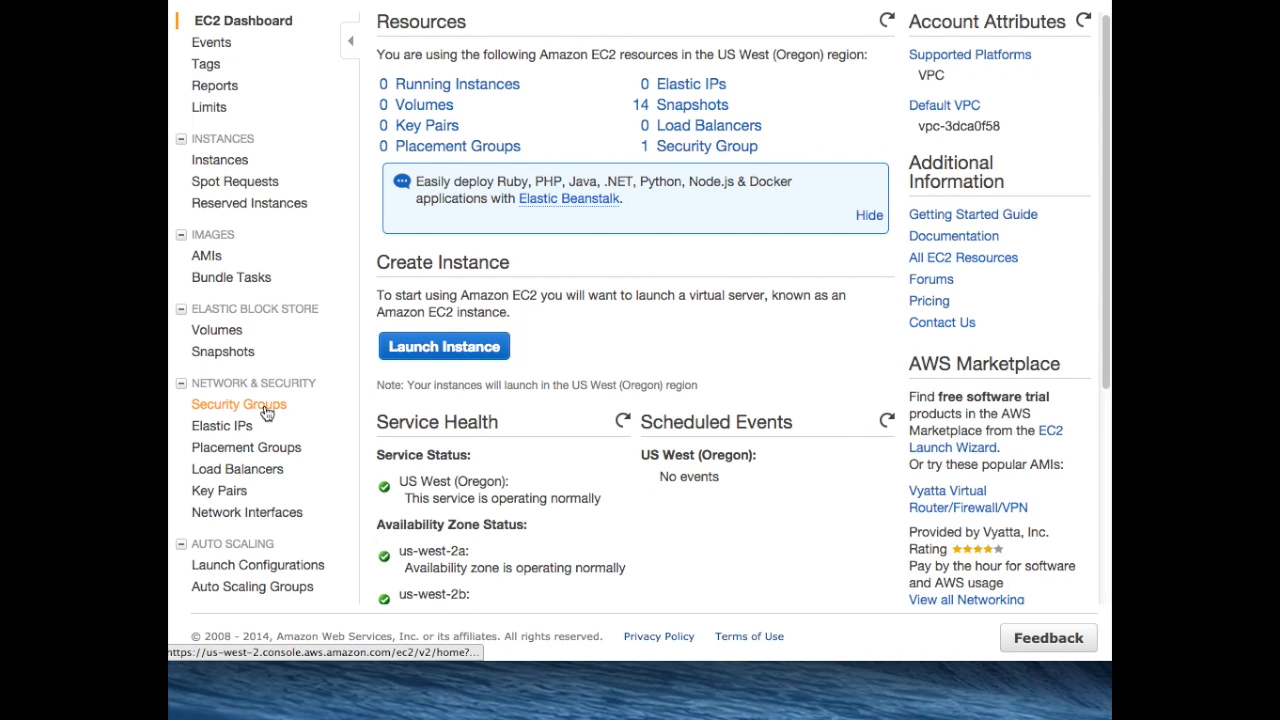
- Create a key pair named MyKeyPair, downloading MyKeyPair.pem
click(224, 490)
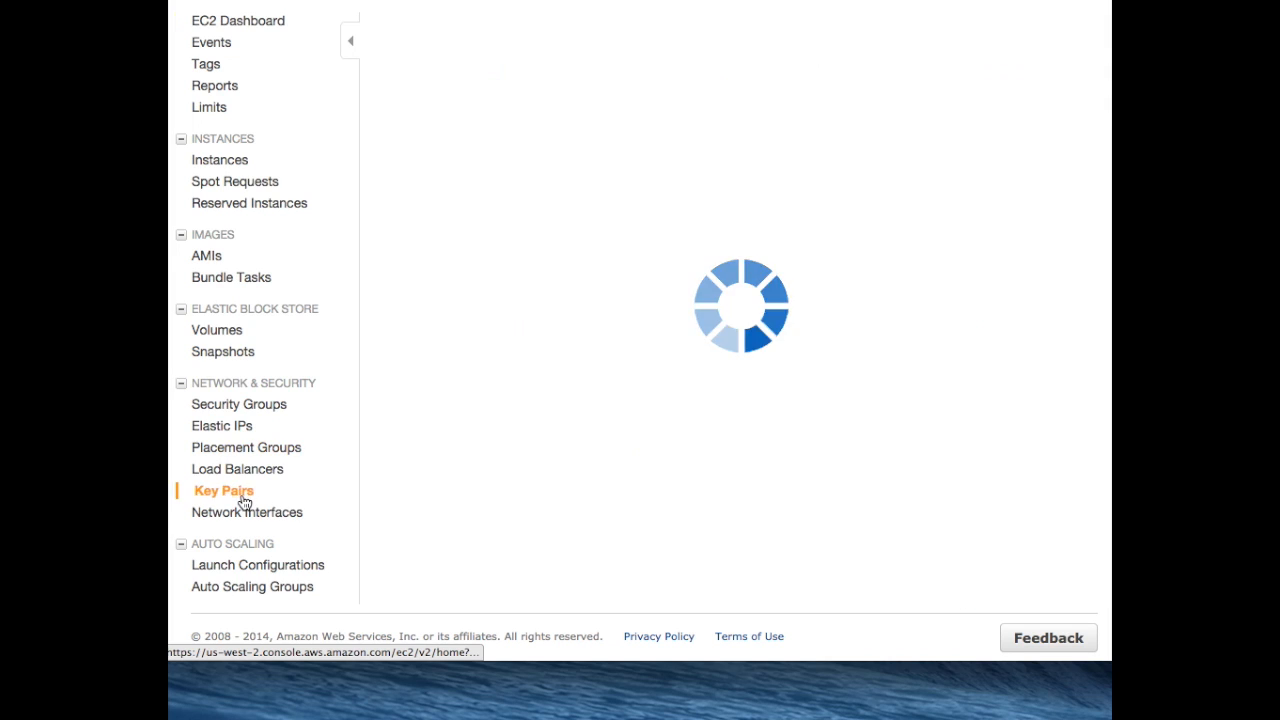
click(742, 180)
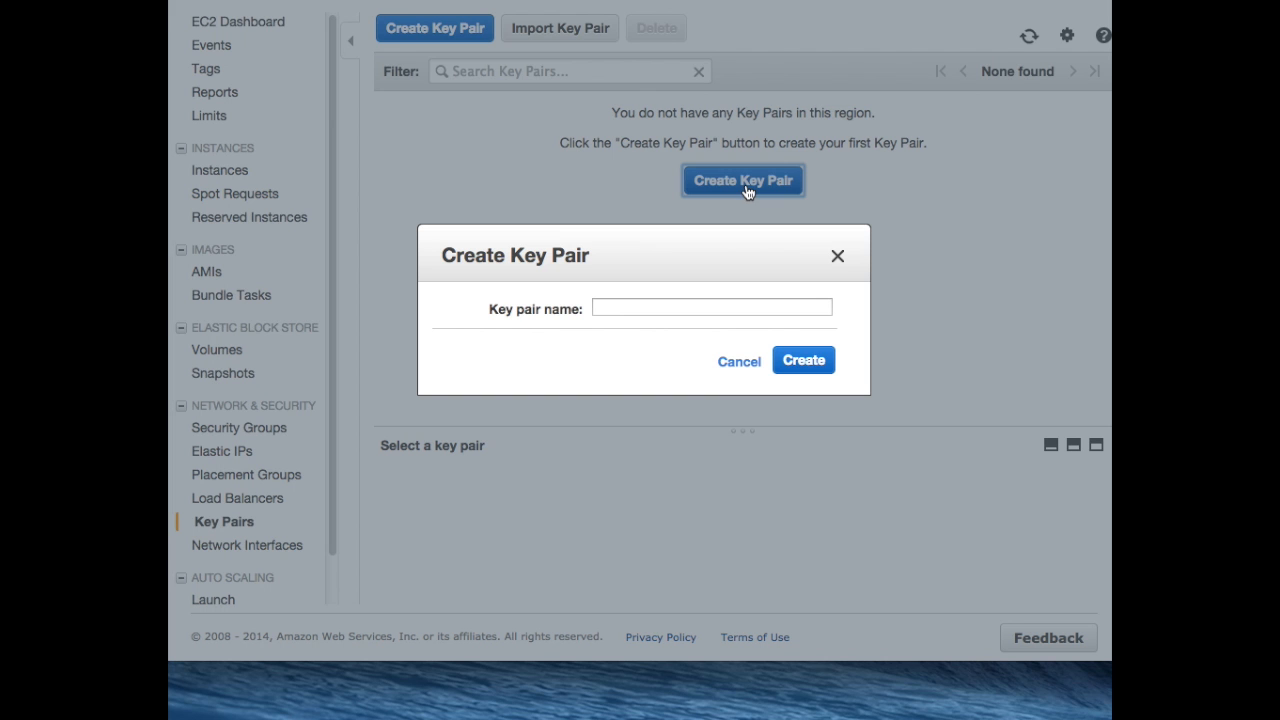
text(M)
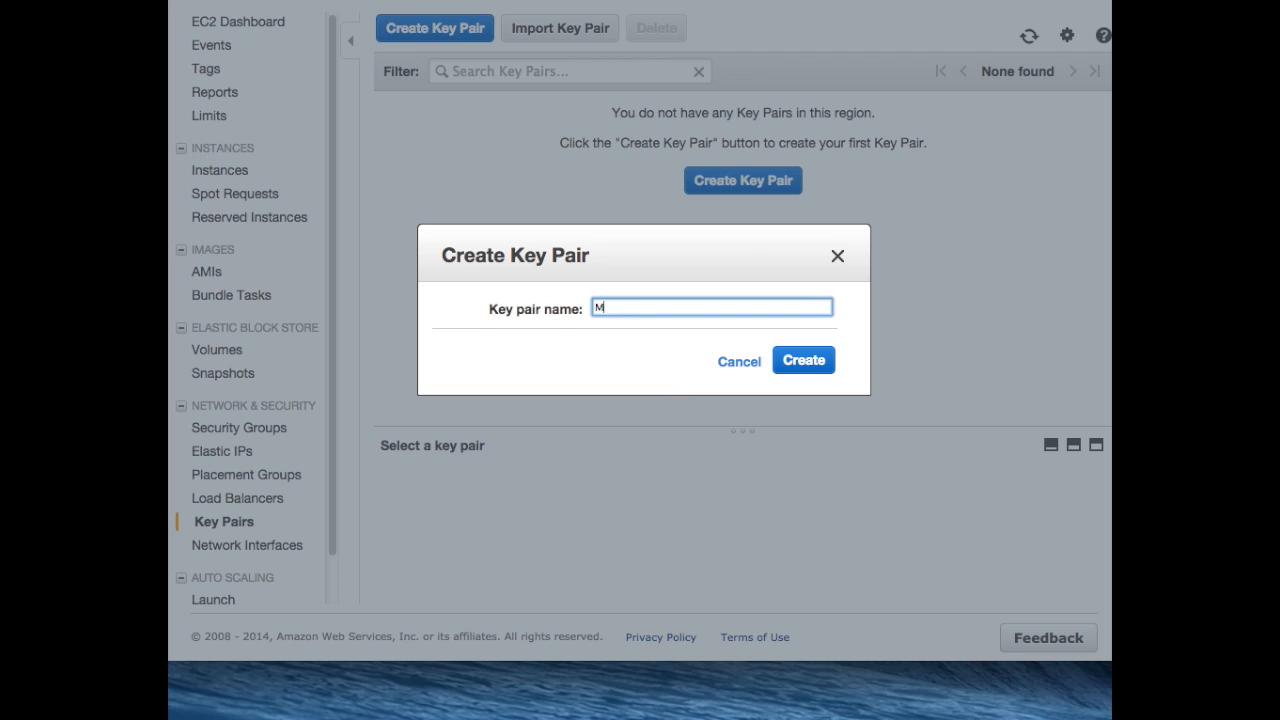
text(yKeyPair)
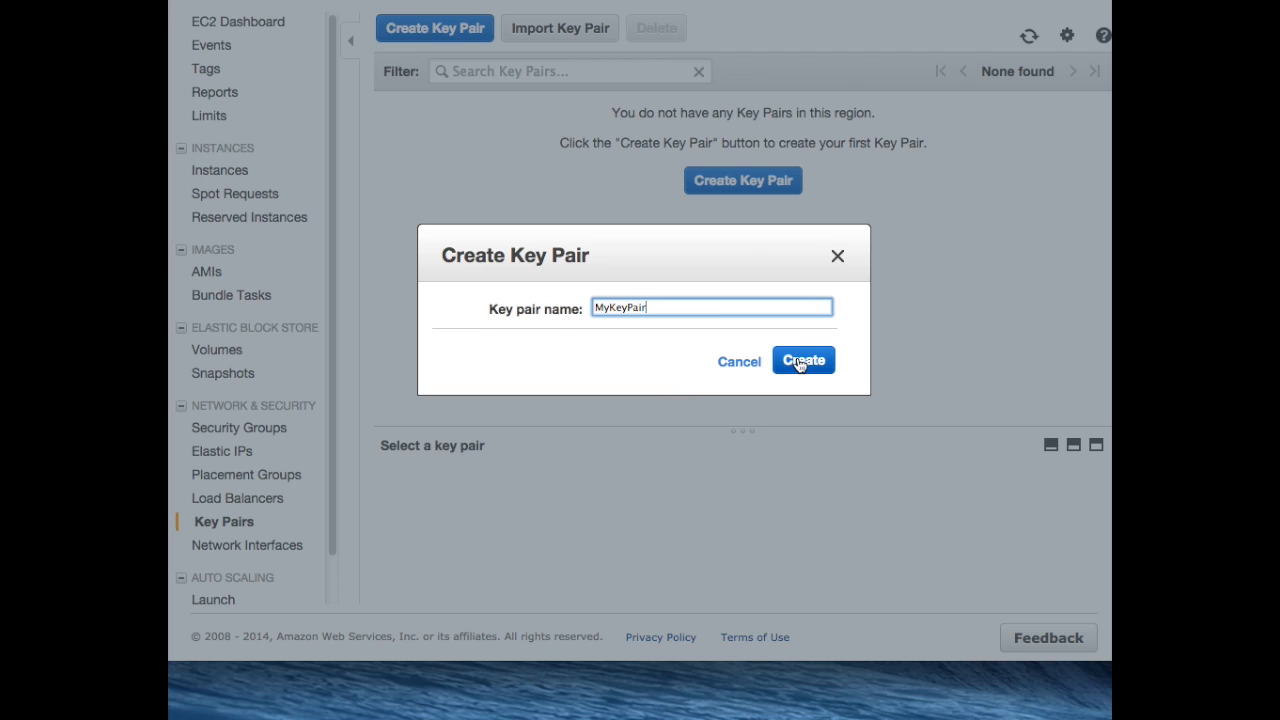
click(804, 360)
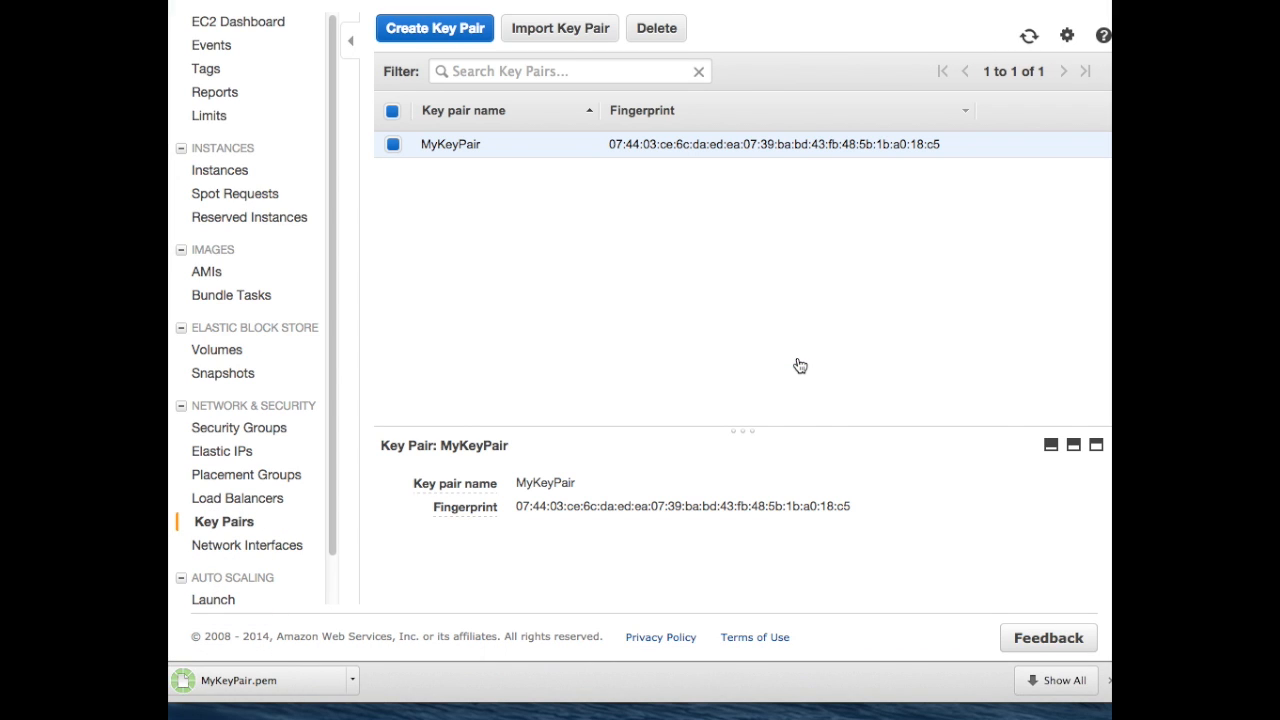
mouse_move(792, 364)
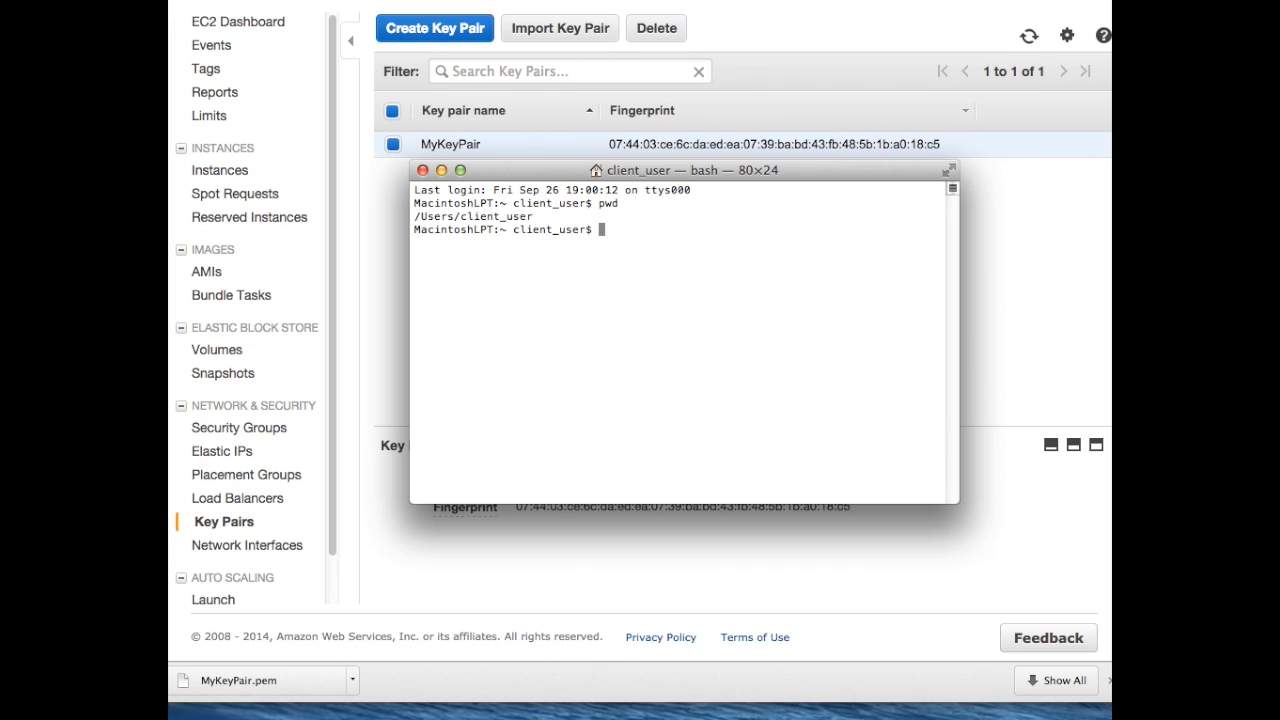
- Make an EC2 folder in the home directory and move into it
text(mkdir)
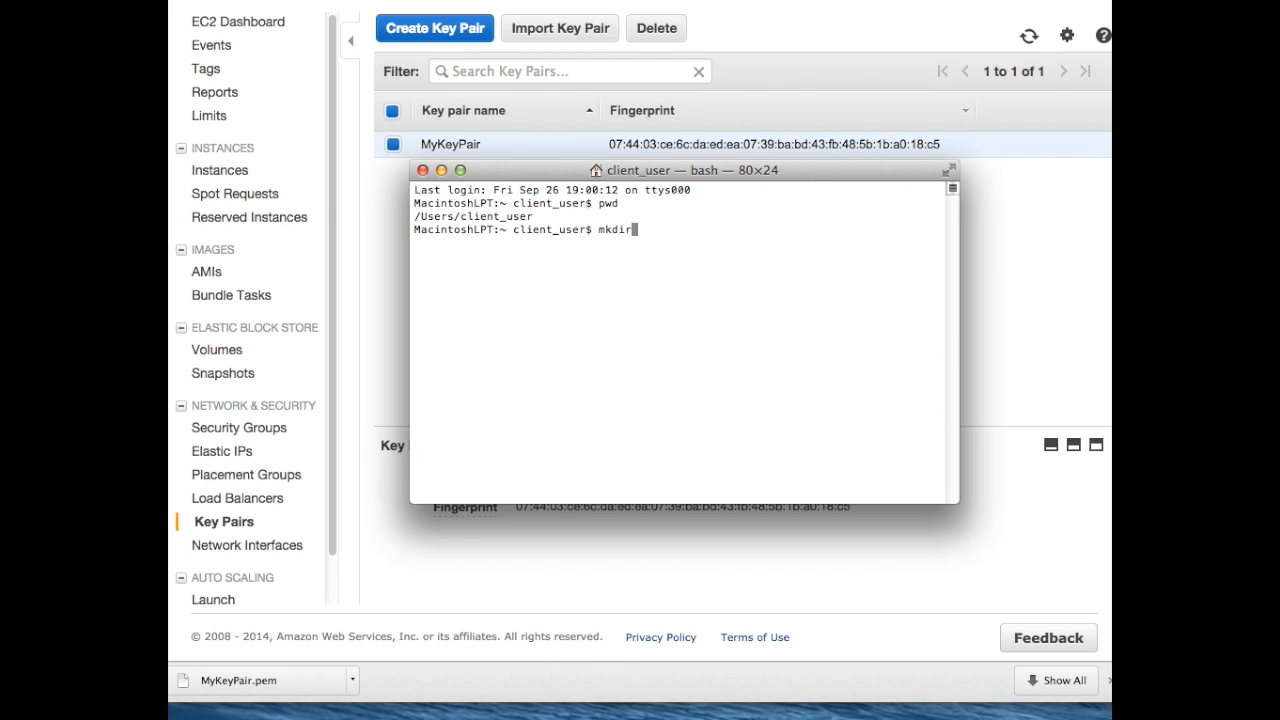
text(EC2)
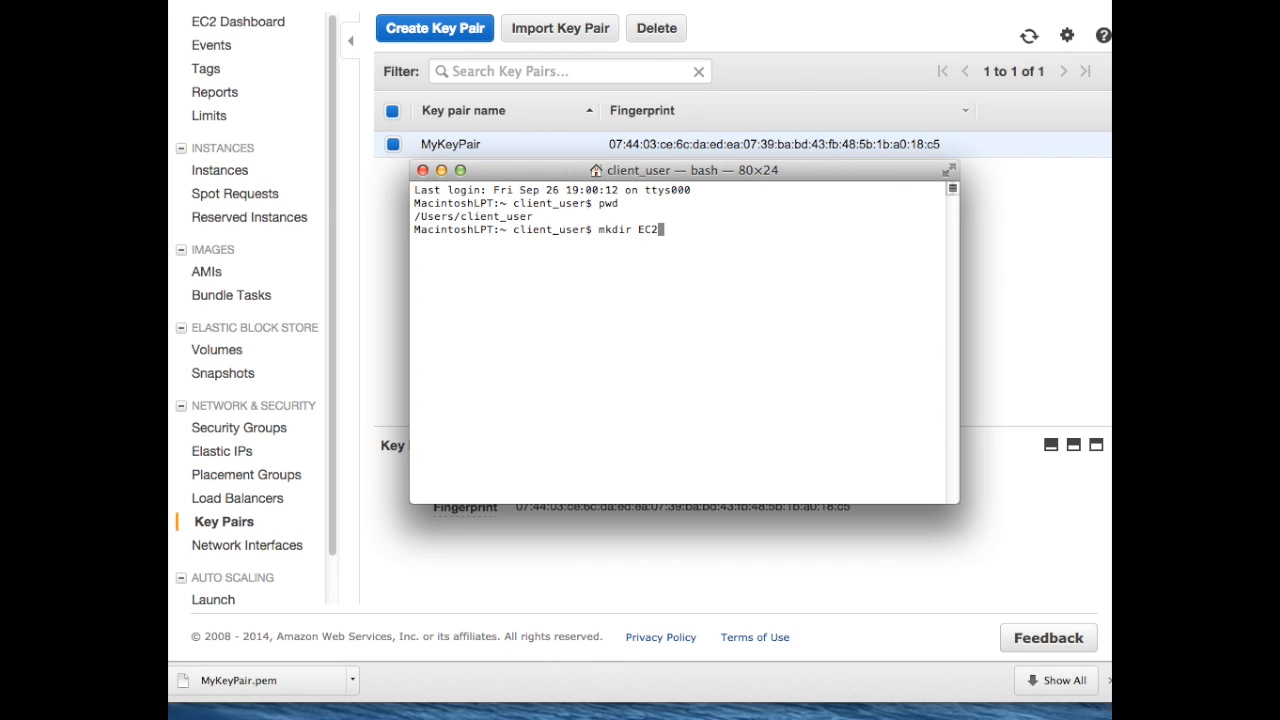
text(cd EC2/)
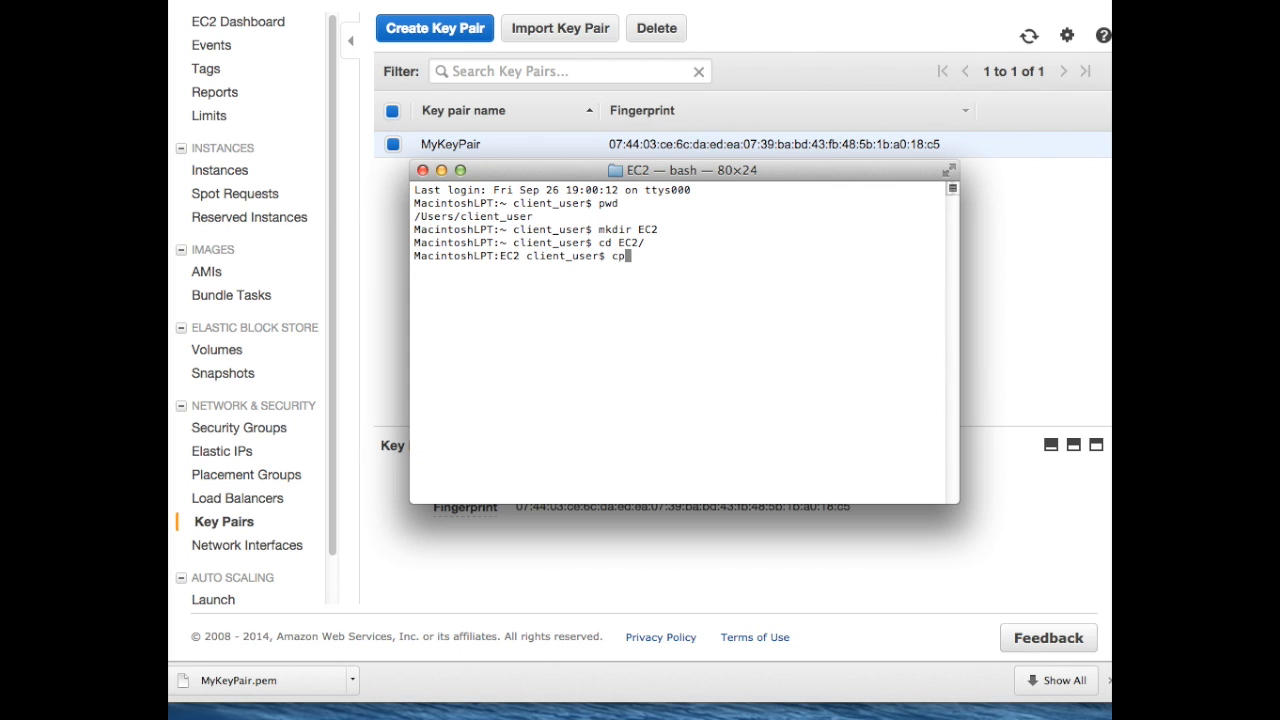
- Copy ../Downloads/MyKeyPair.pem into the EC2 folder
text(../)
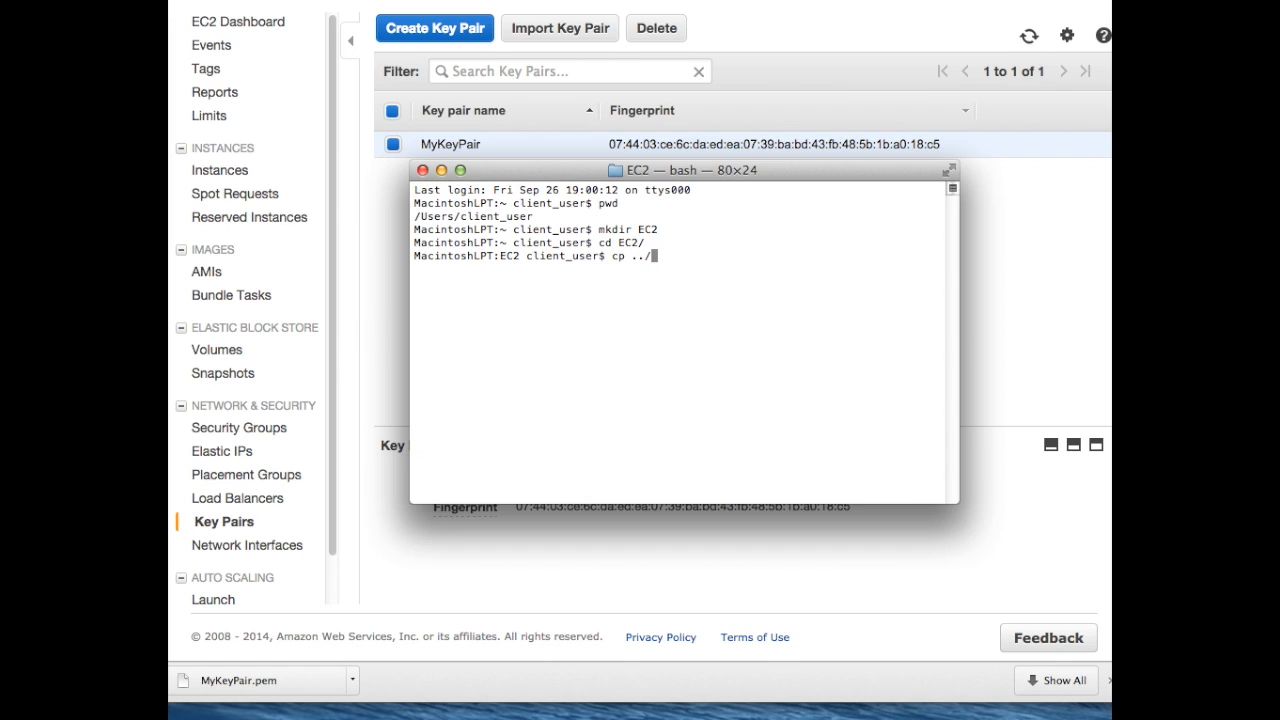
text(Downloads/)
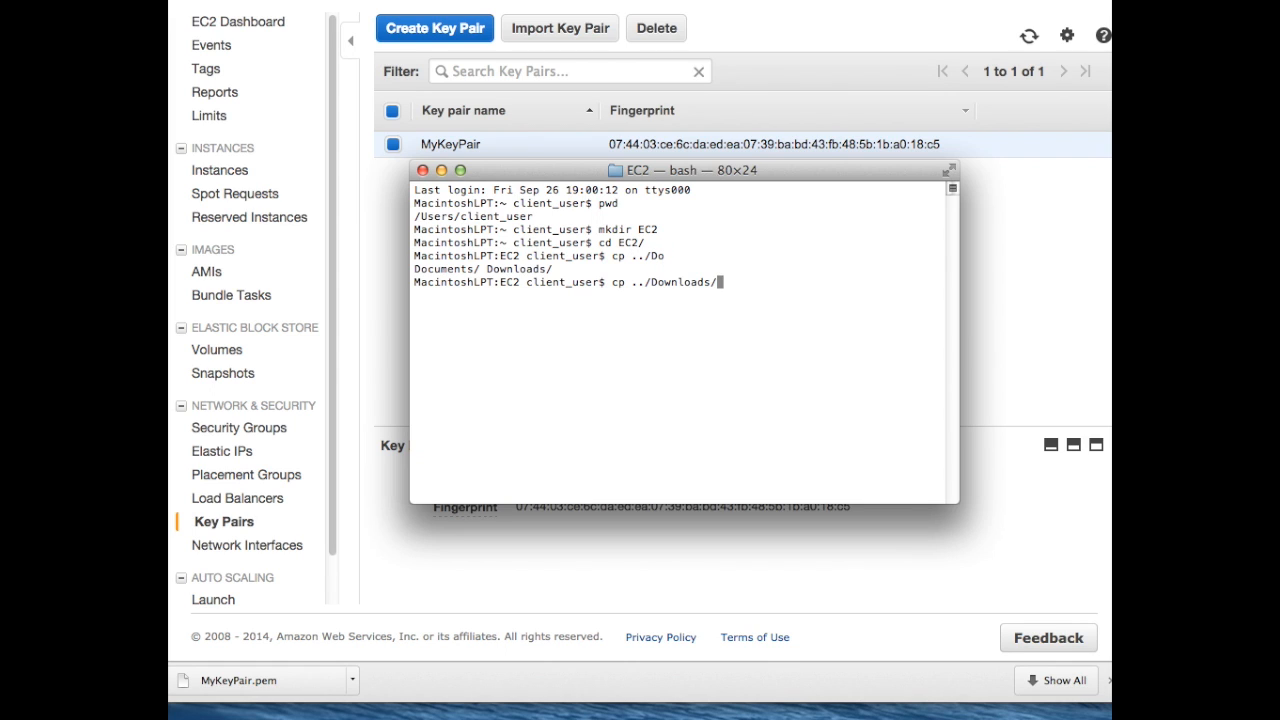
key(Tab)
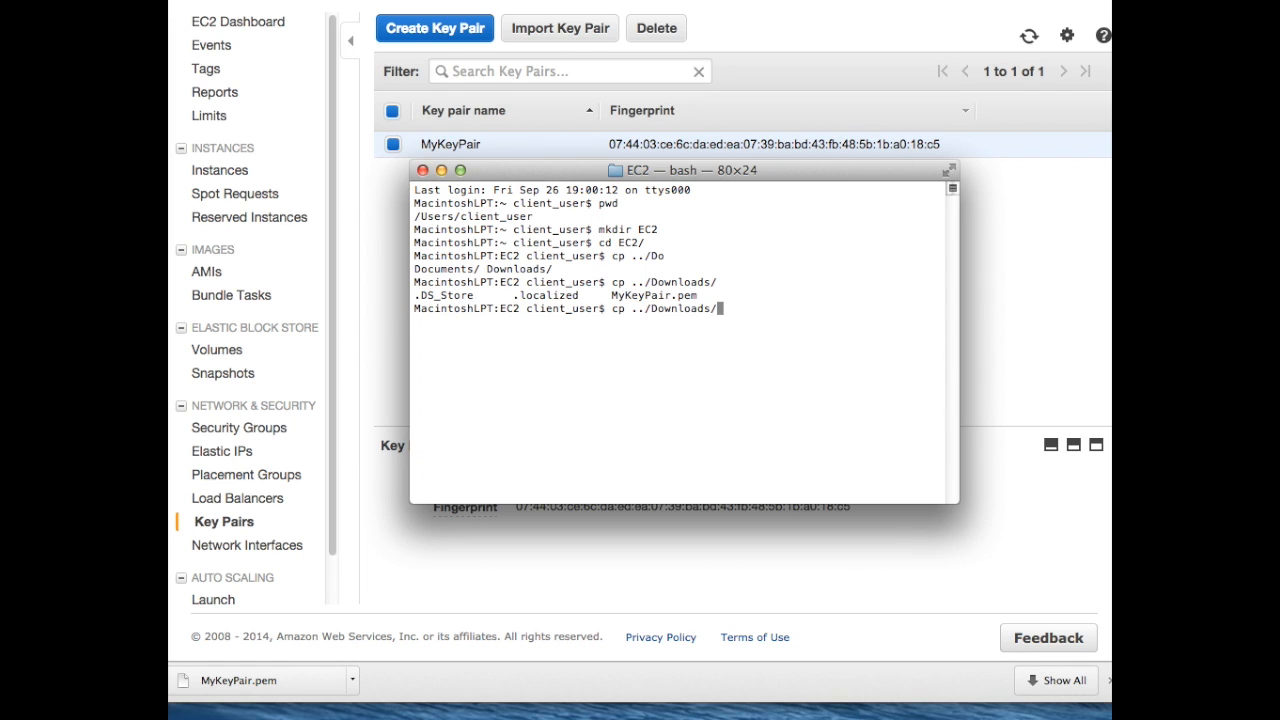
text(m)
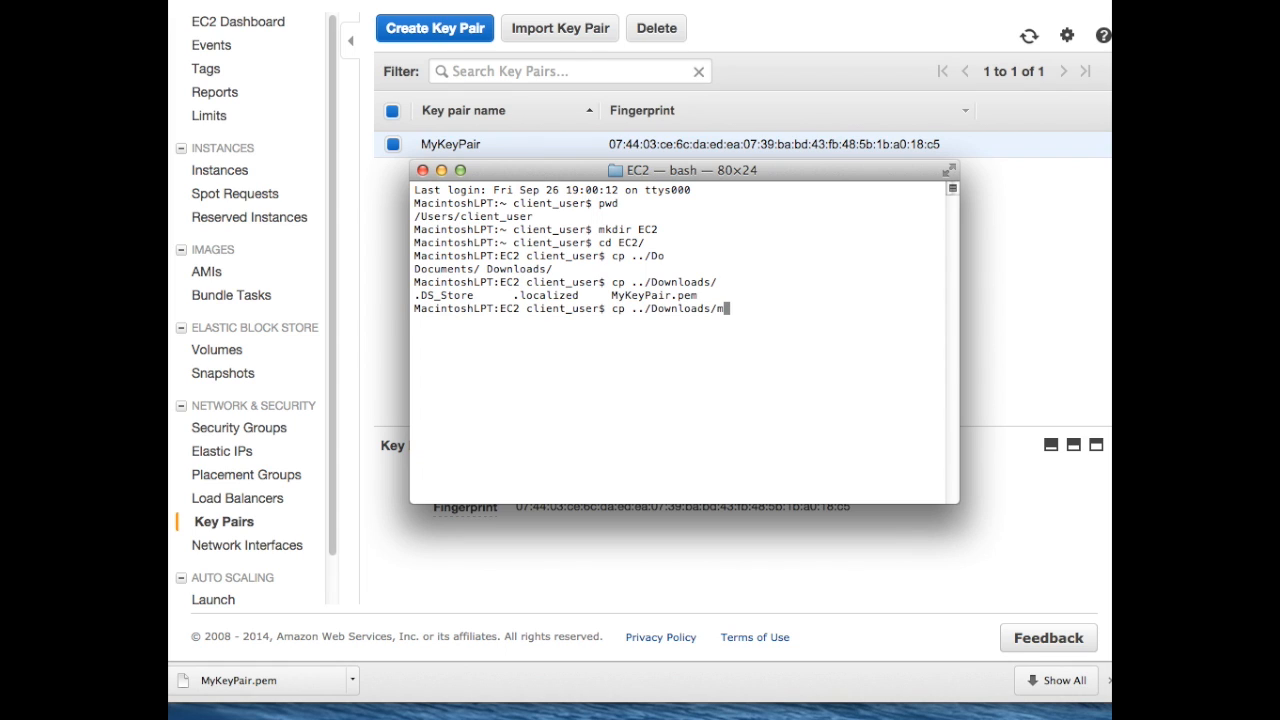
text(MyKeyPair.pem .)
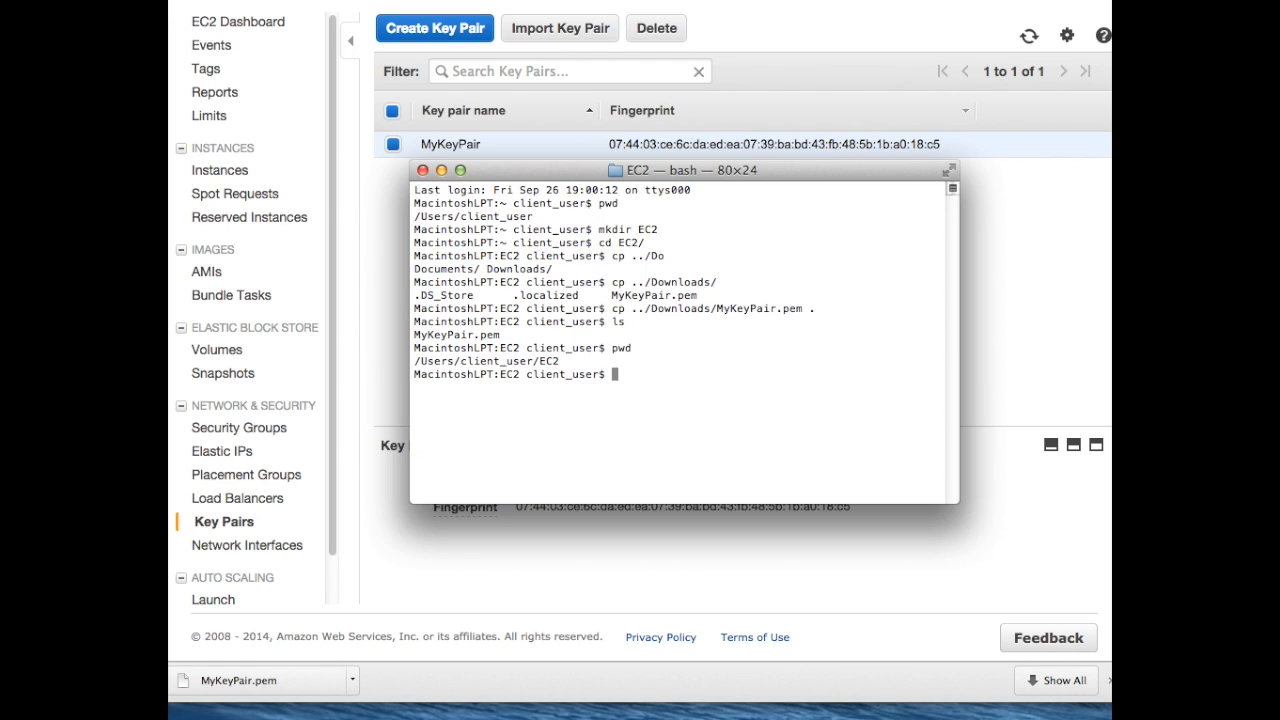
mouse_move(708, 172)
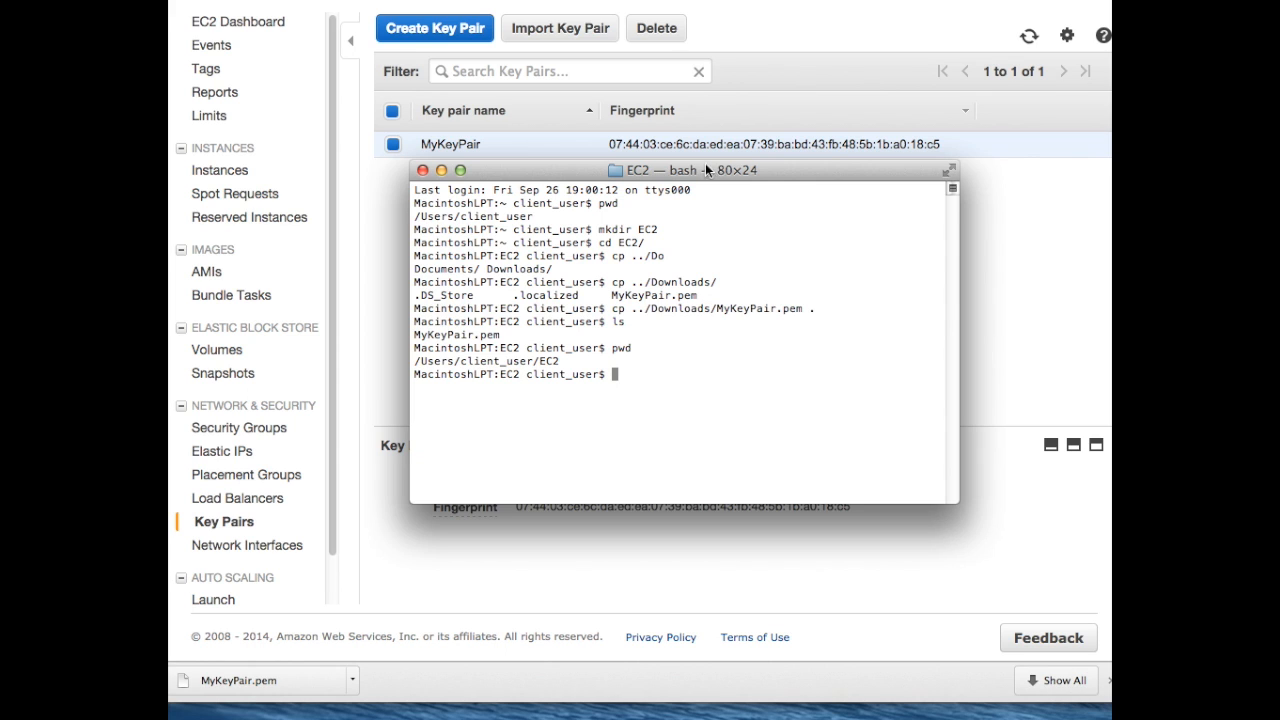
drag(710, 168, 648, 212)
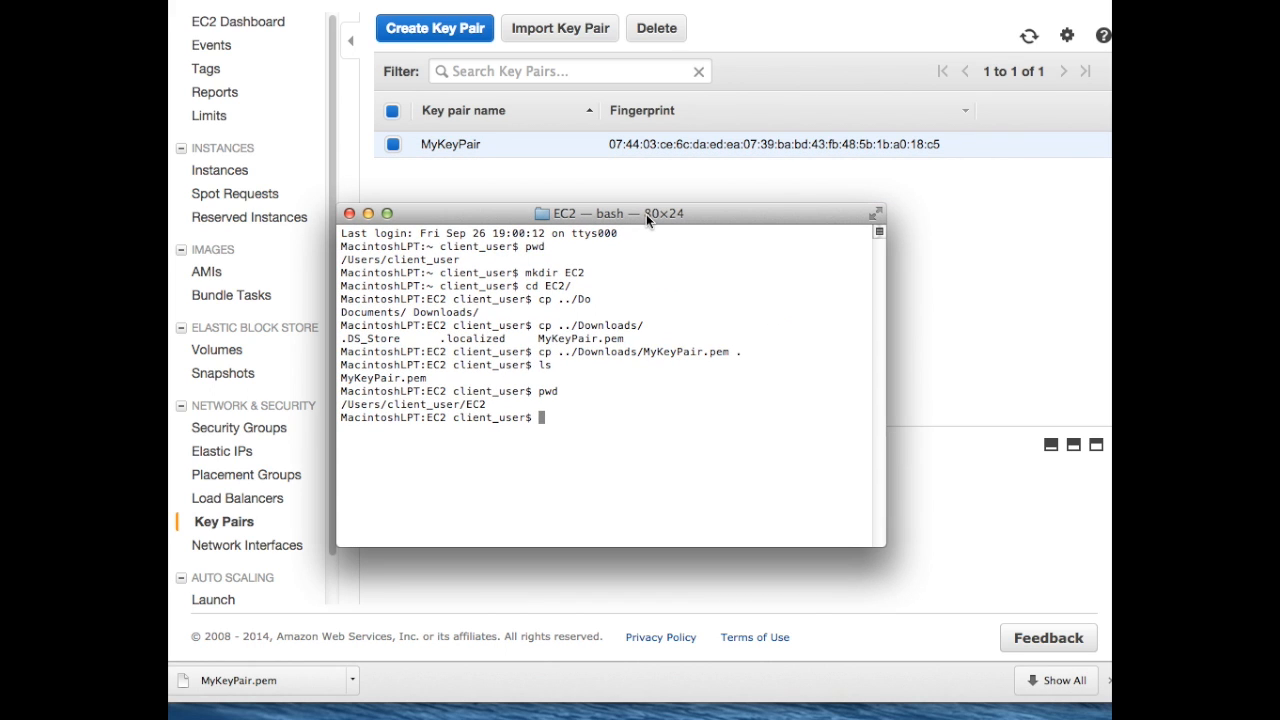
- Return to the EC2 console and show the Instances list, which is empty
click(350, 212)
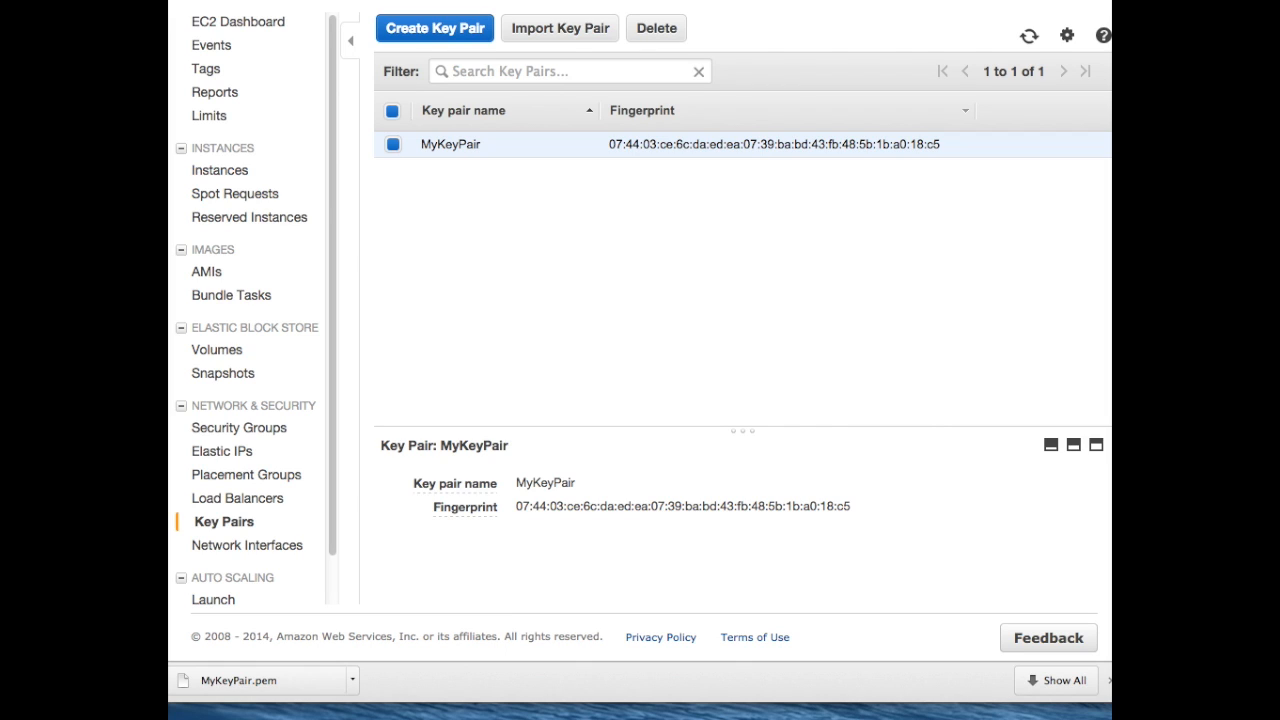
mouse_move(236, 176)
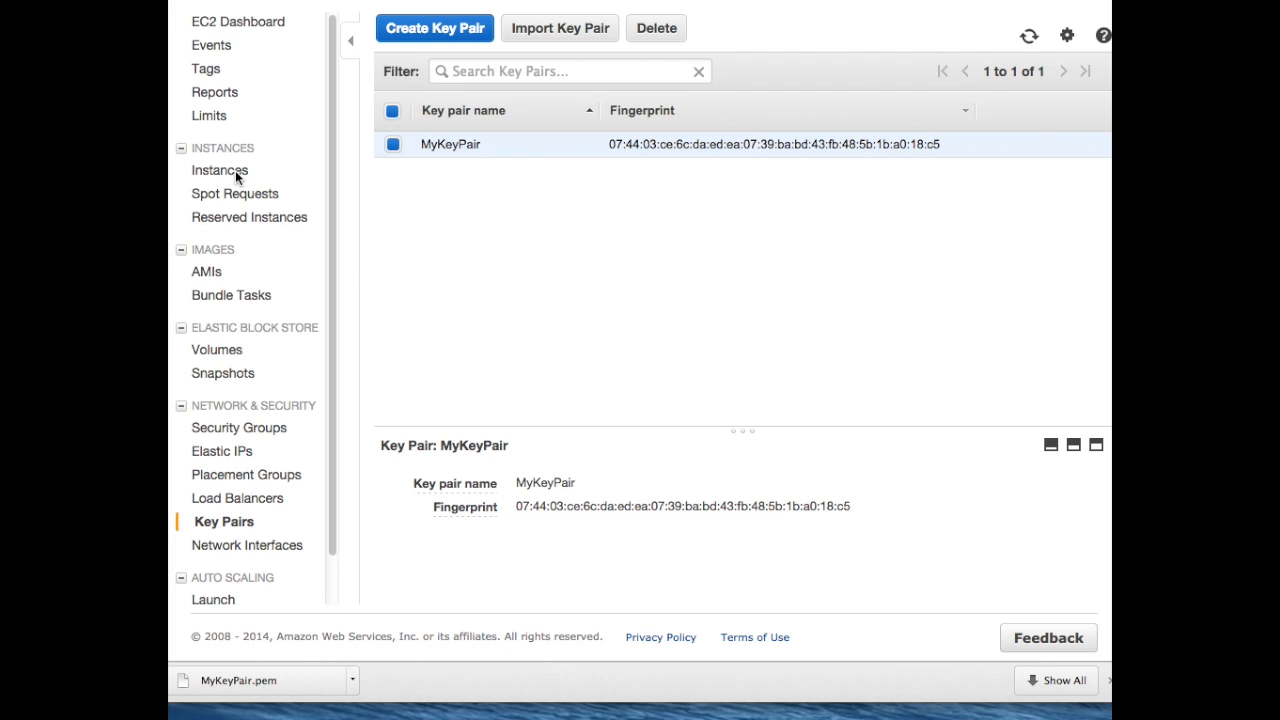
click(220, 170)
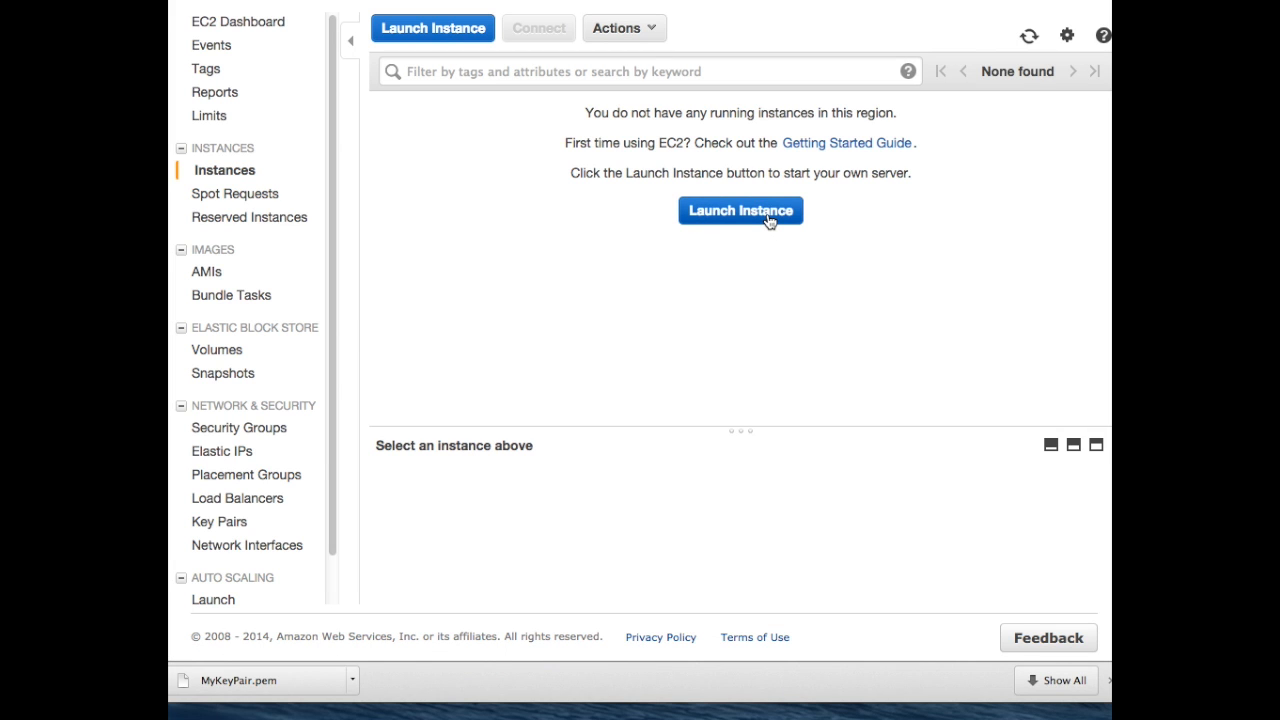
- Start launching an instance with the free-tier Ubuntu Server 14.04 LTS image
click(740, 210)
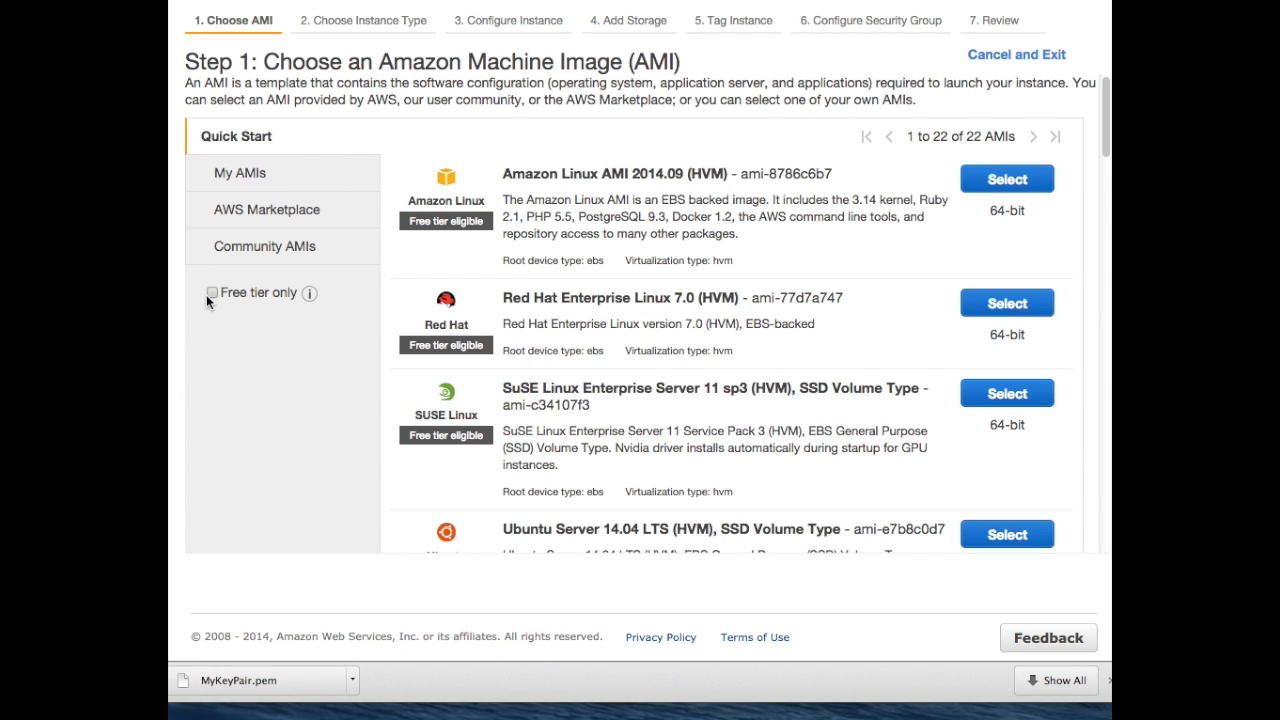
click(212, 292)
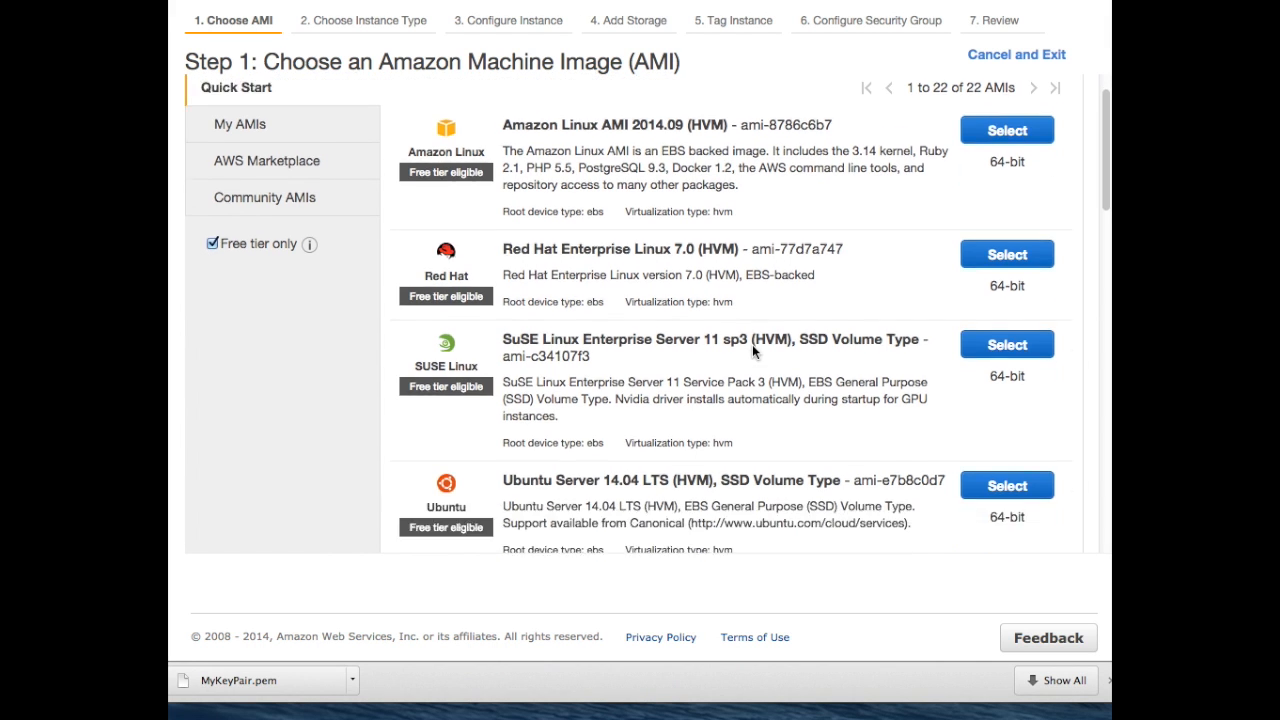
scroll(down, 3)
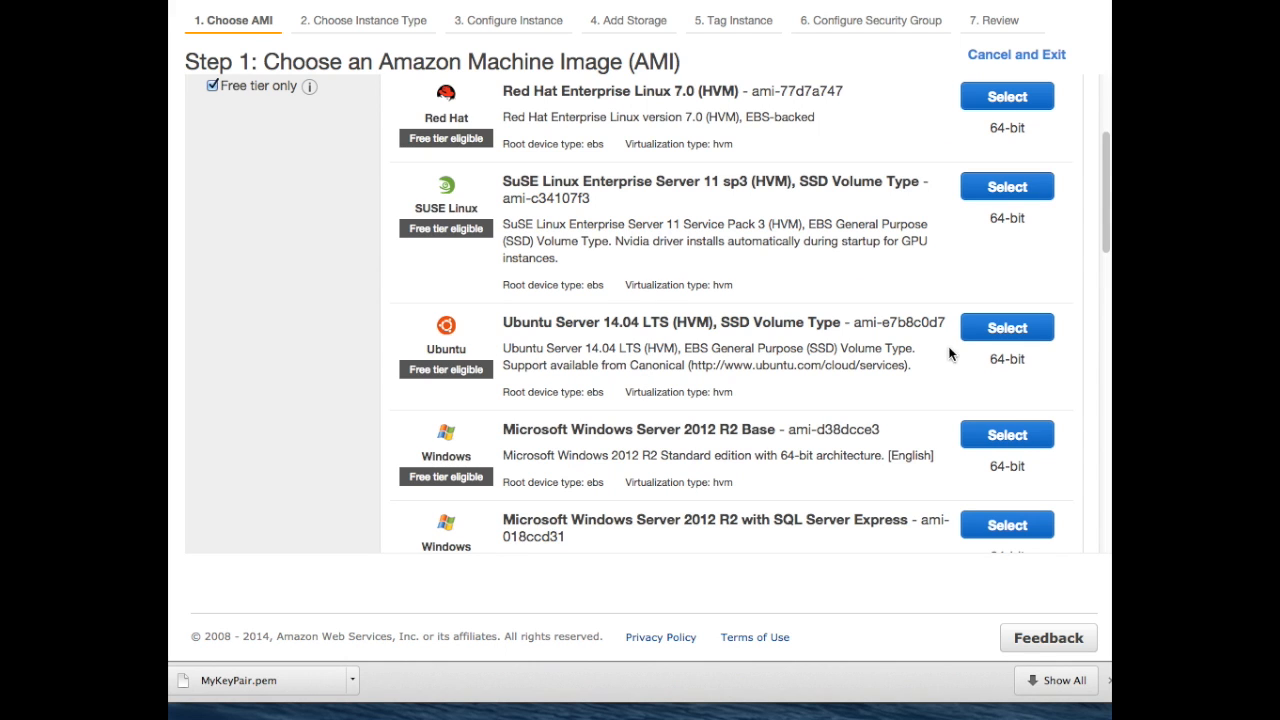
click(1006, 328)
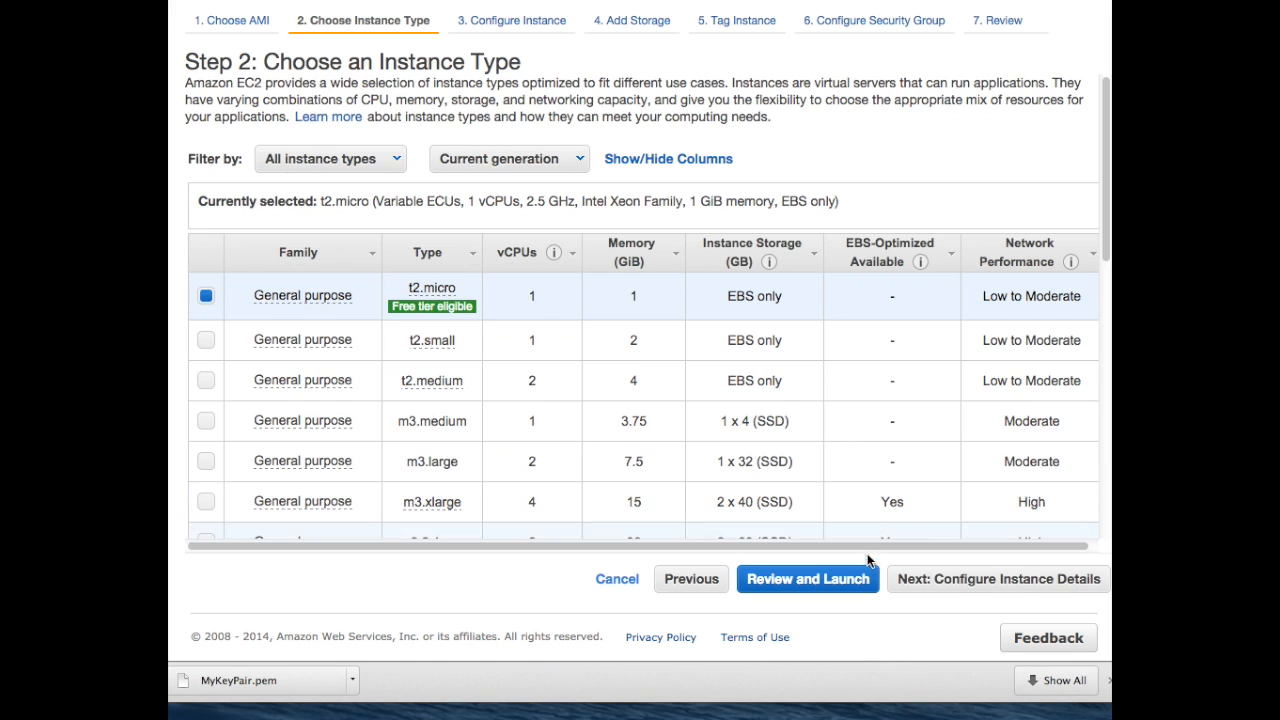
- Review the t2.micro launch, choose existing key pair MyKeyPair, acknowledge and launch
click(808, 578)
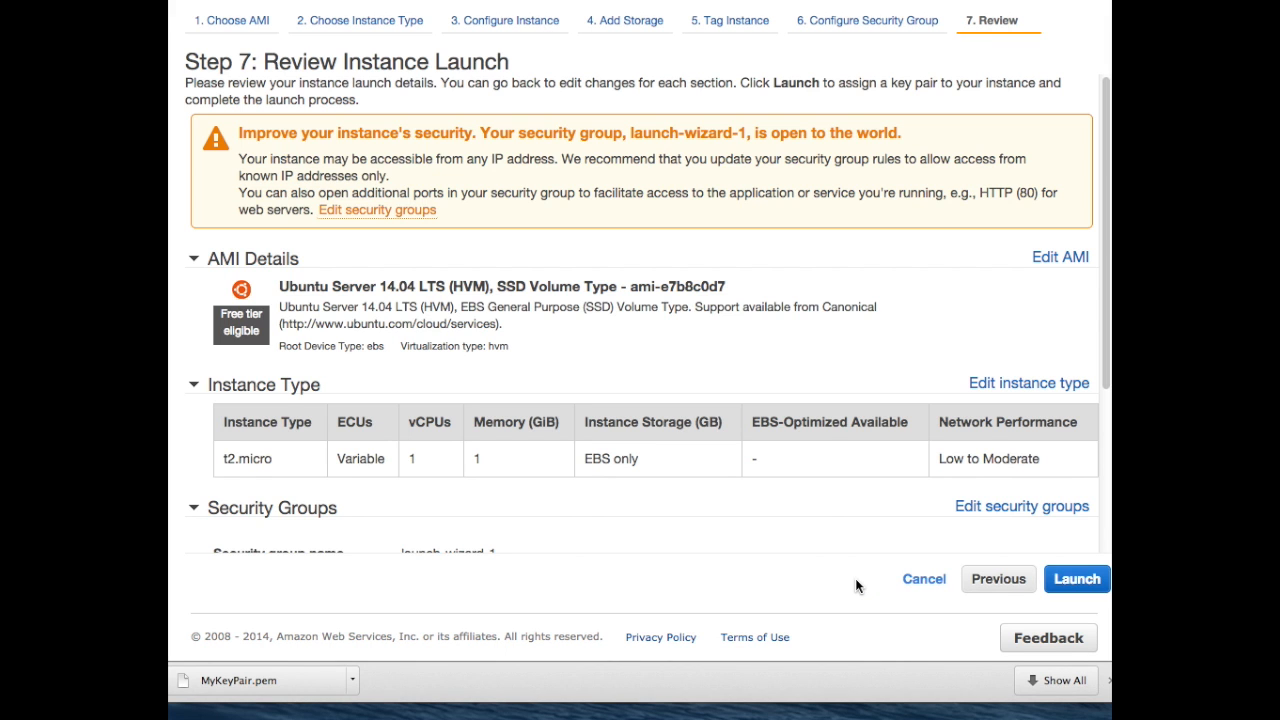
scroll(down, 3)
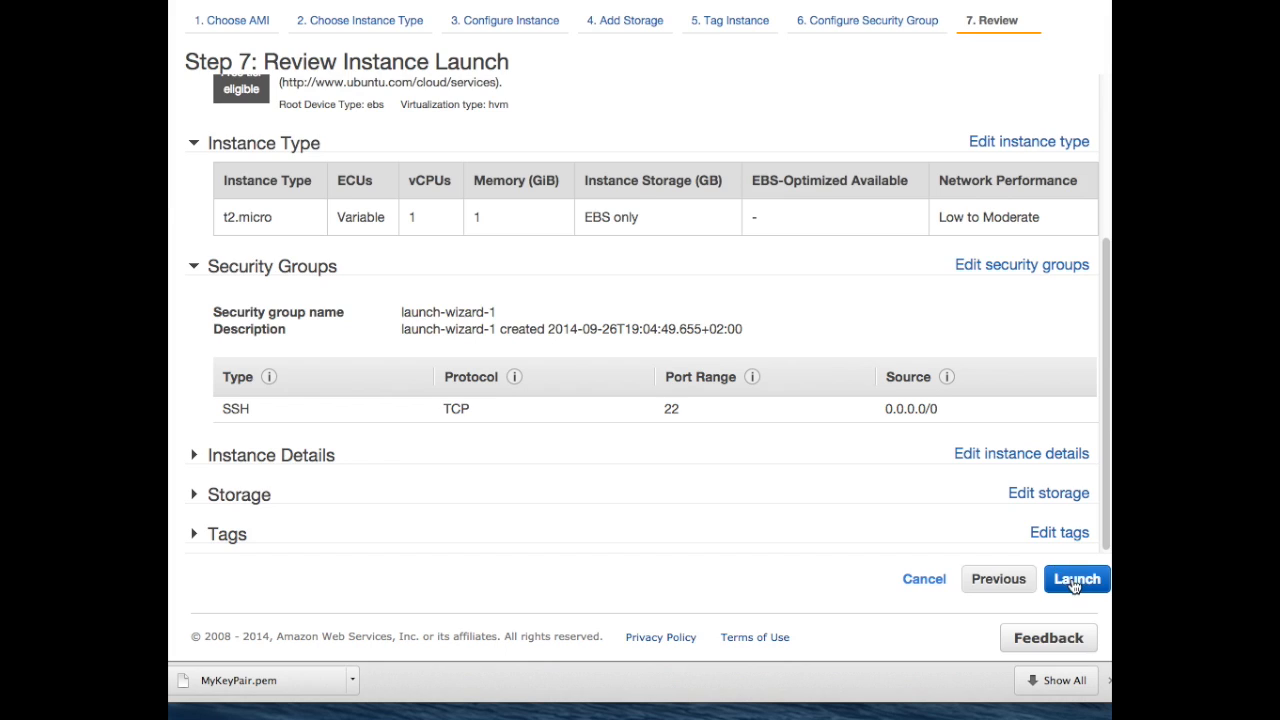
click(1076, 578)
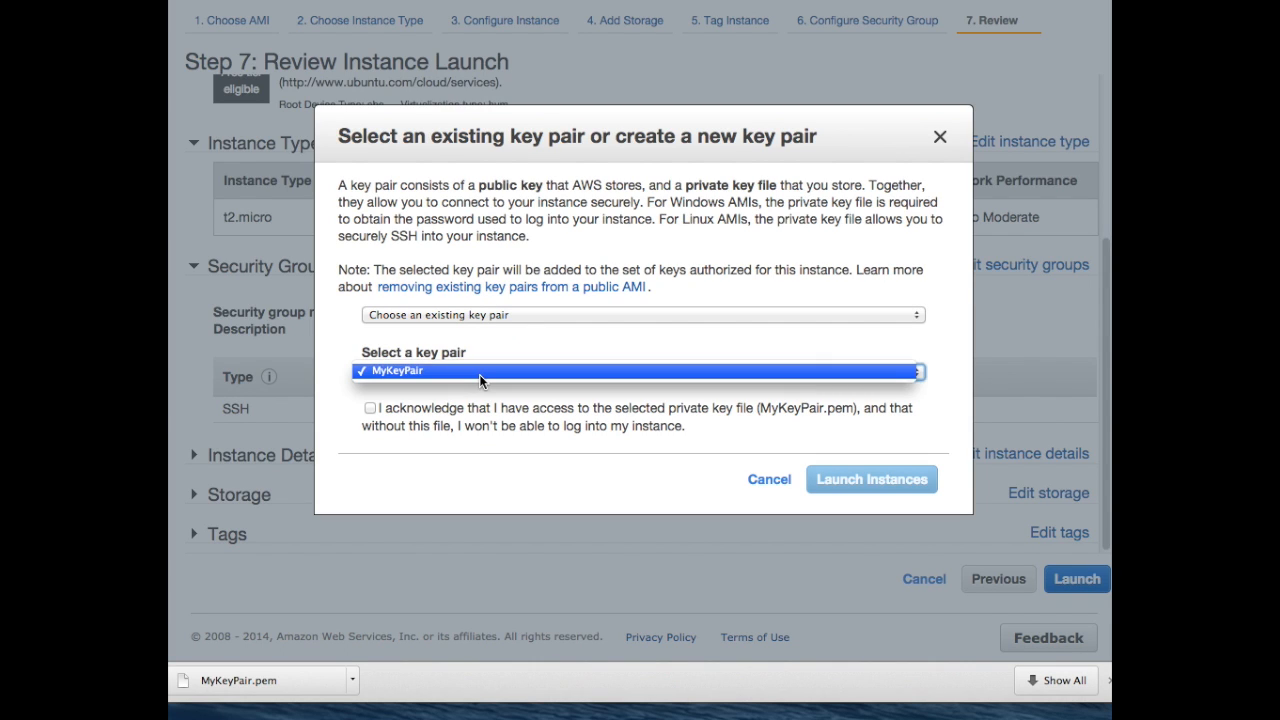
click(370, 408)
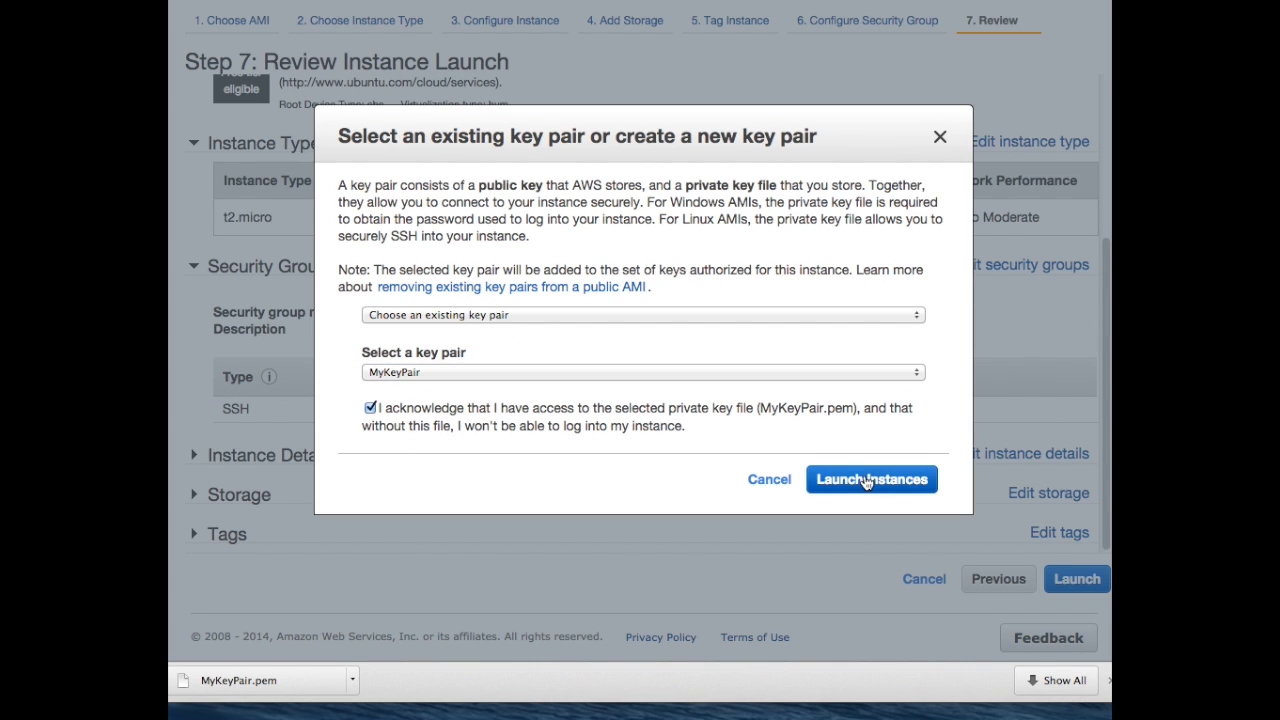
click(872, 480)
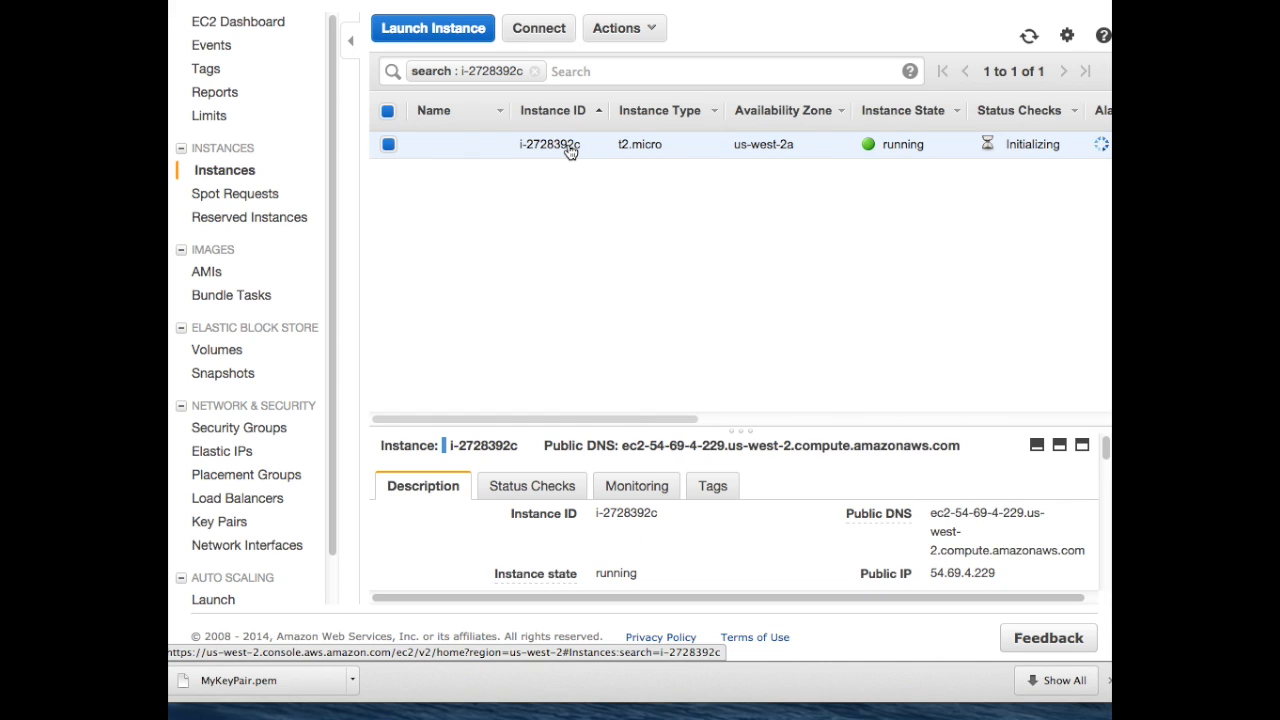
mouse_move(584, 348)
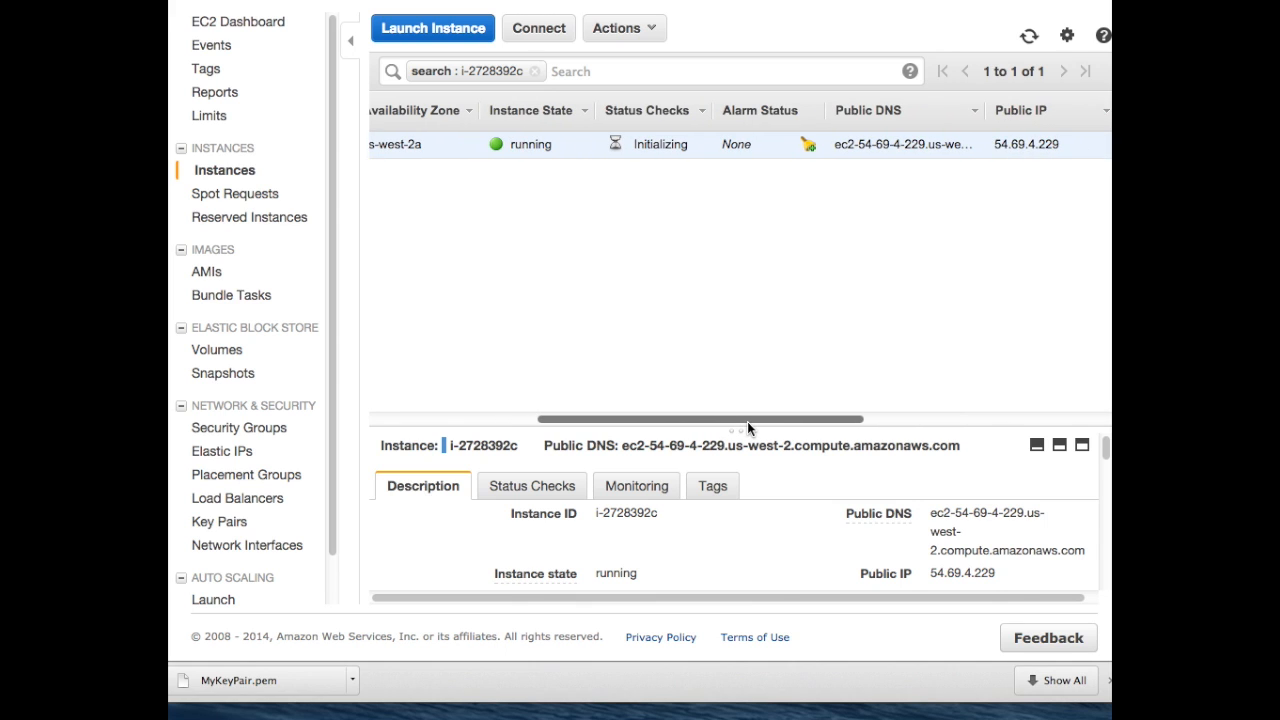
- Scroll the instances table to read the public IP 54.69.4.229
drag(750, 420, 856, 420)
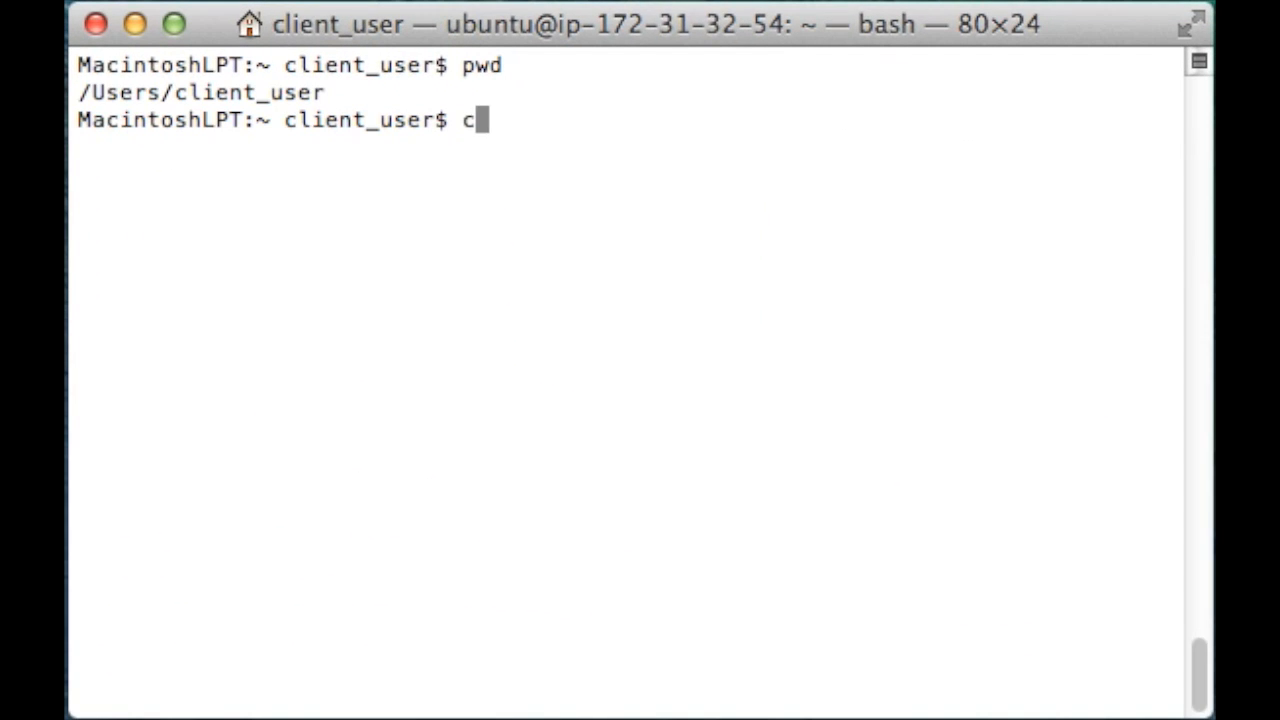
key(Return)
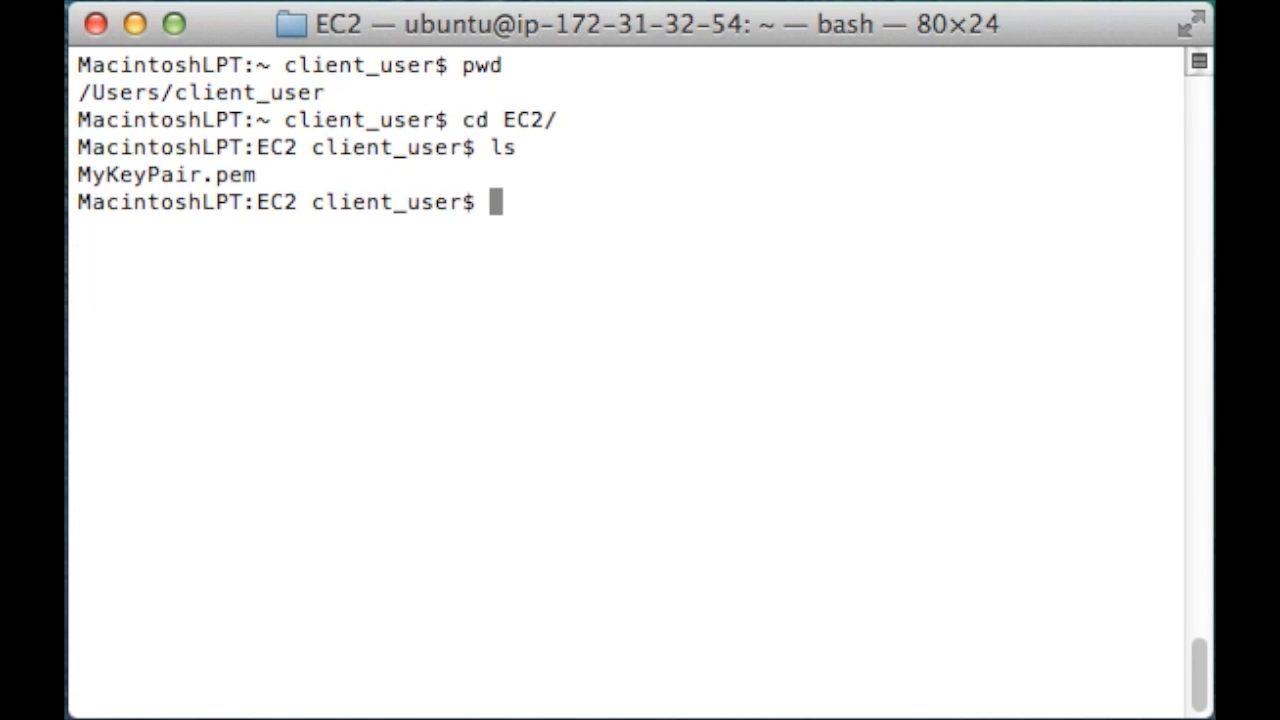
text(ss)
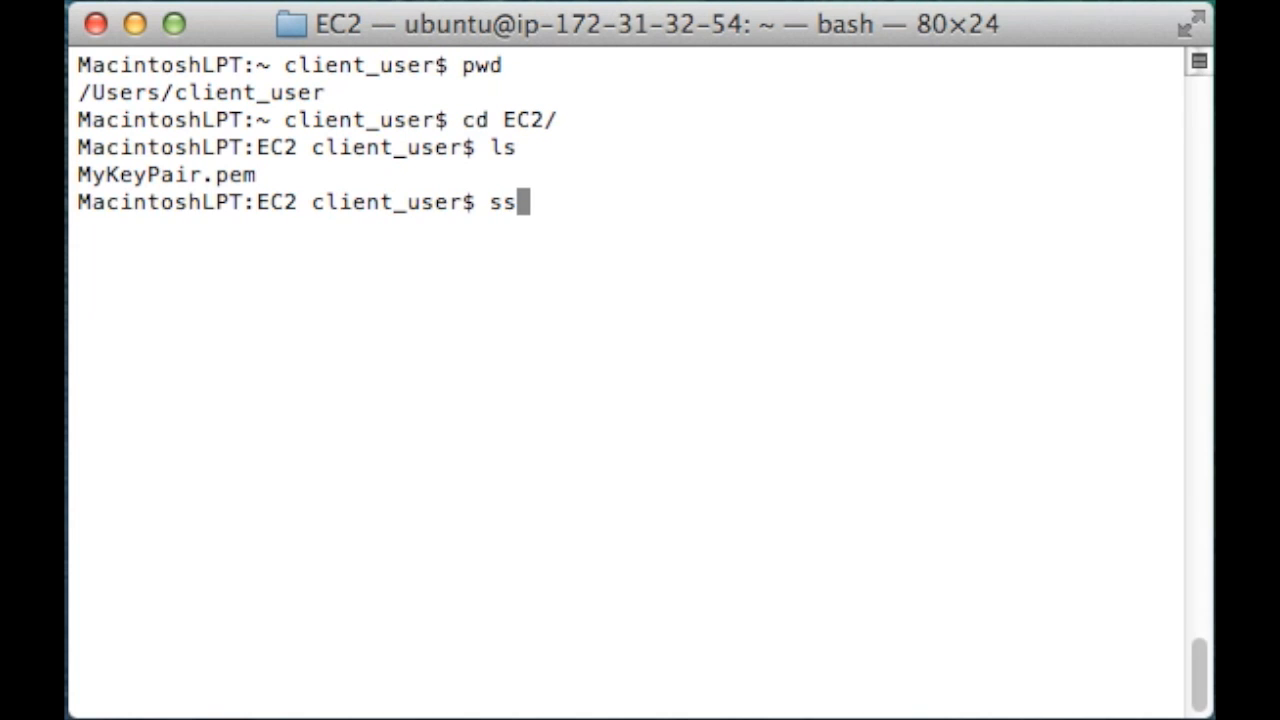
text(h -i)
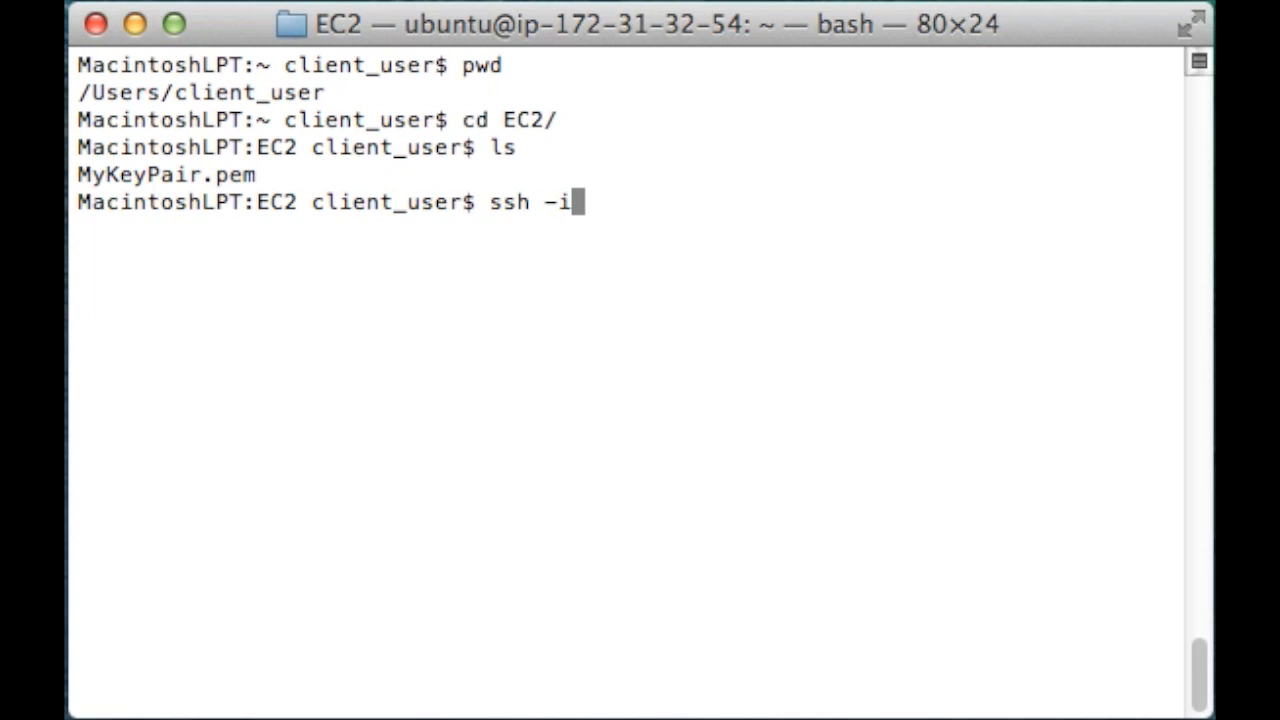
text(ubuntu)
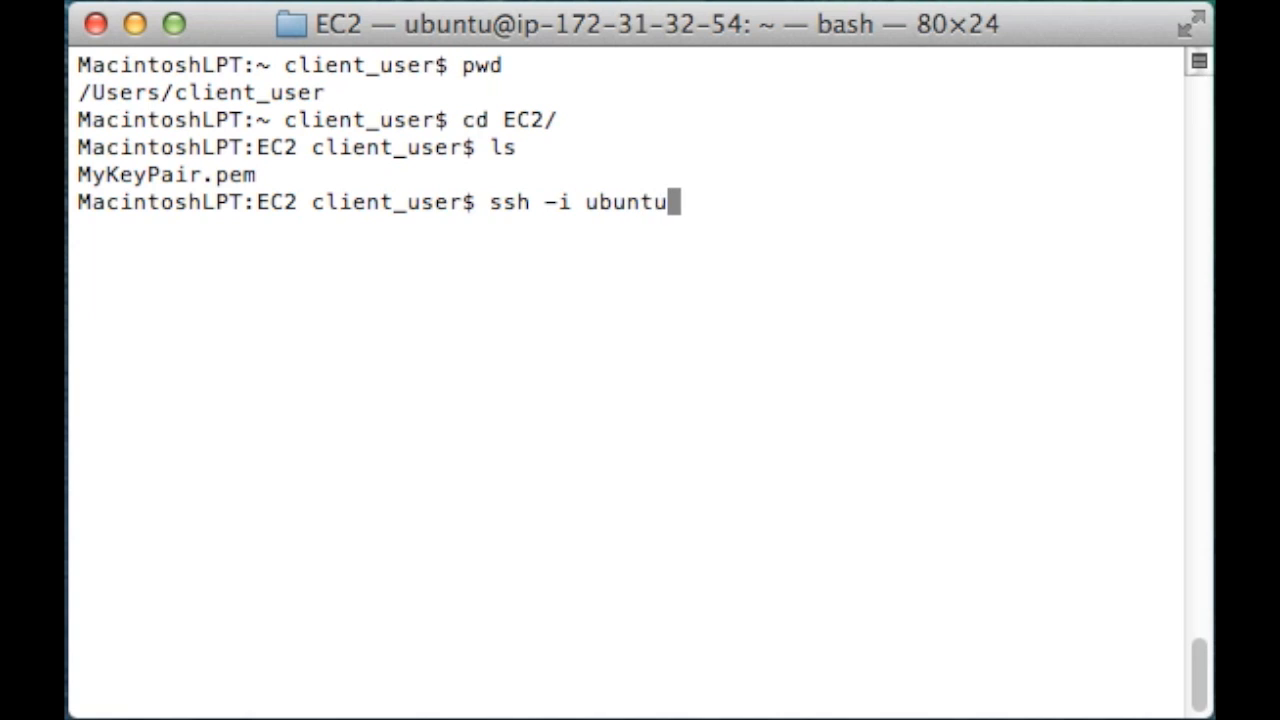
text(@)
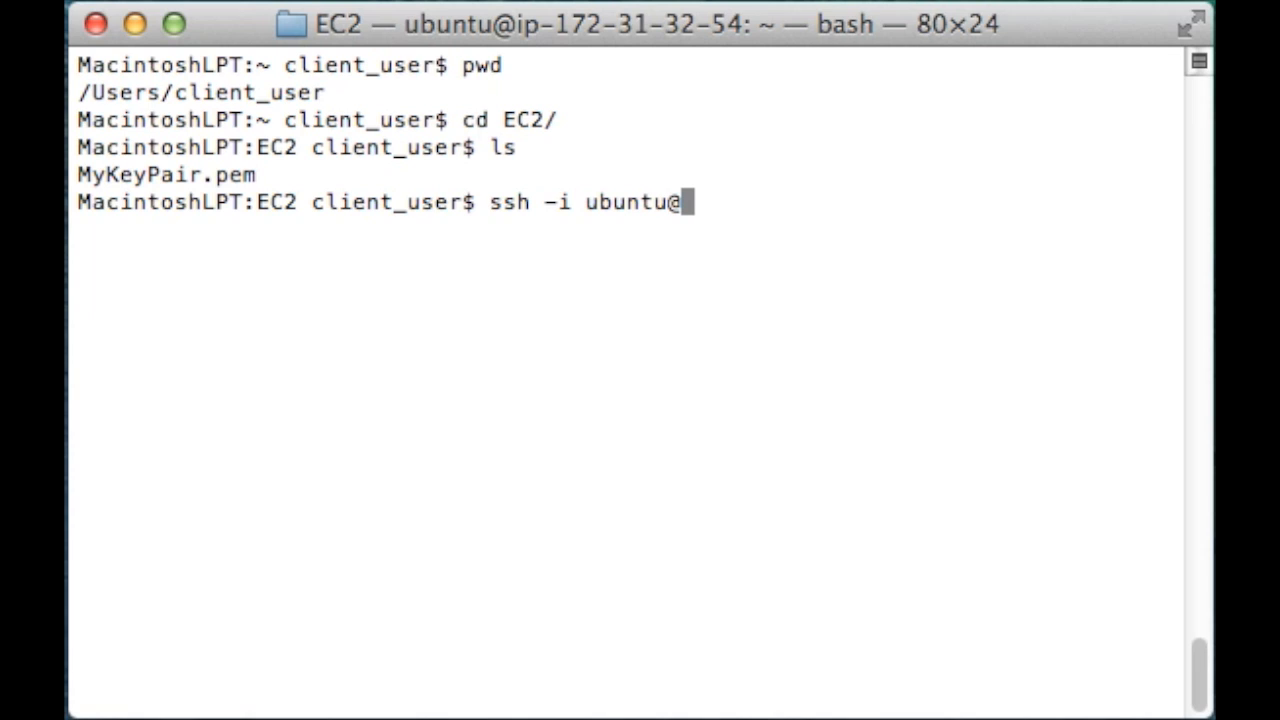
text(54)
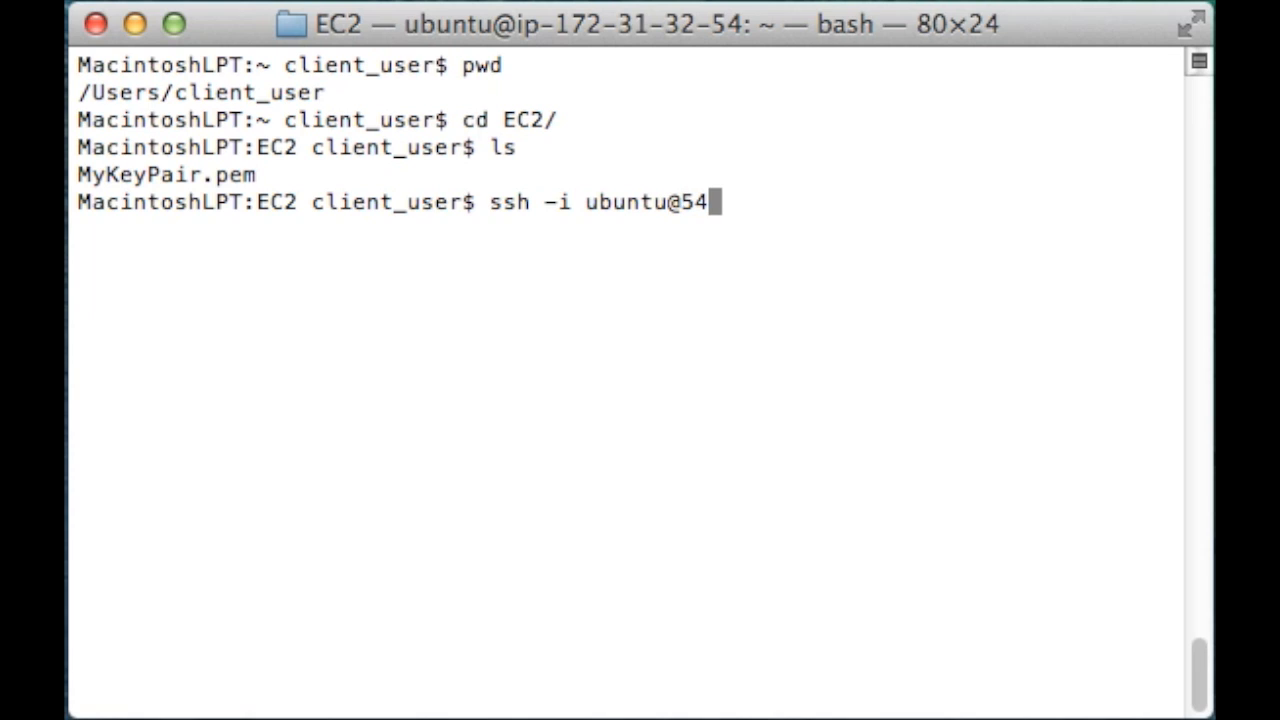
text(.69)
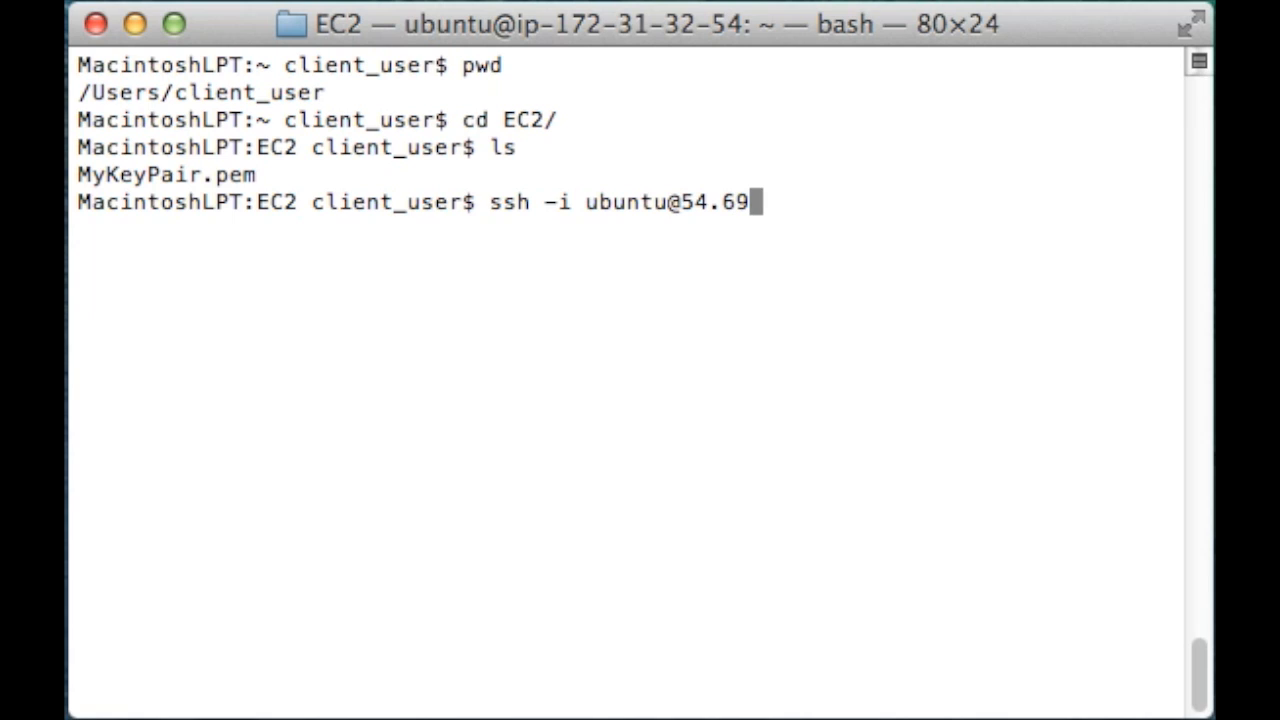
text(.4.22)
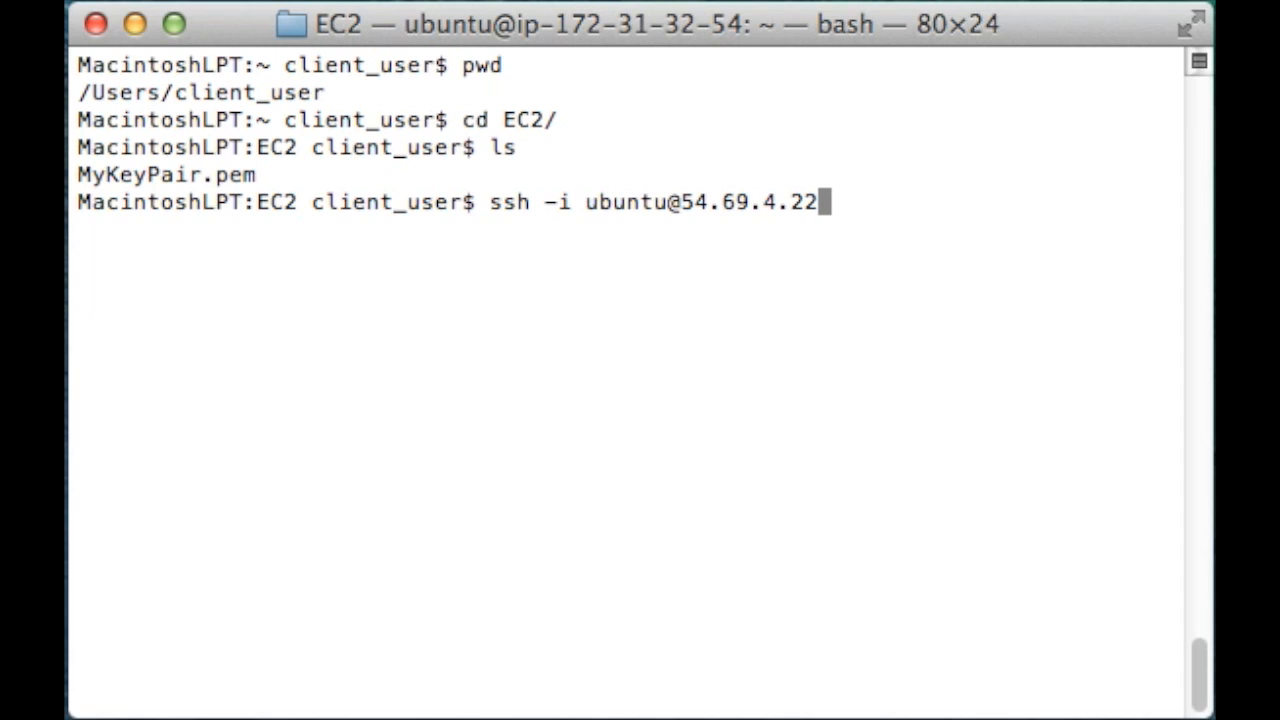
text(9)
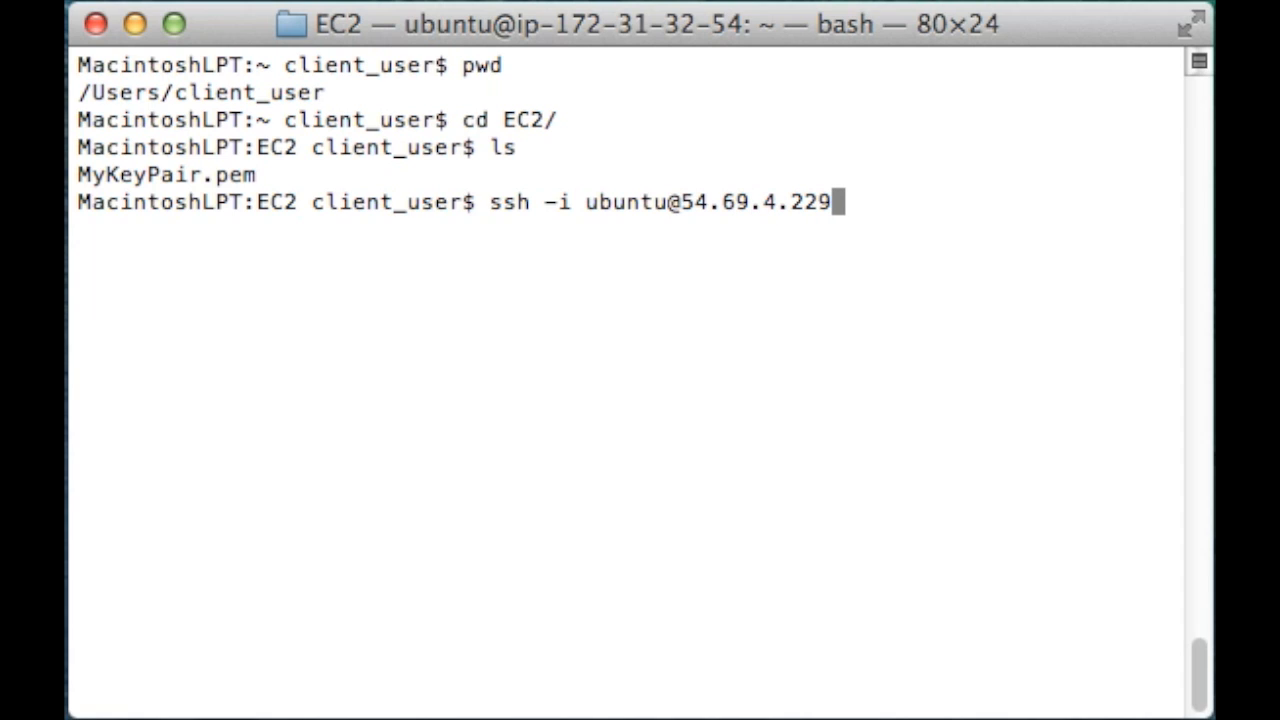
key(Return)
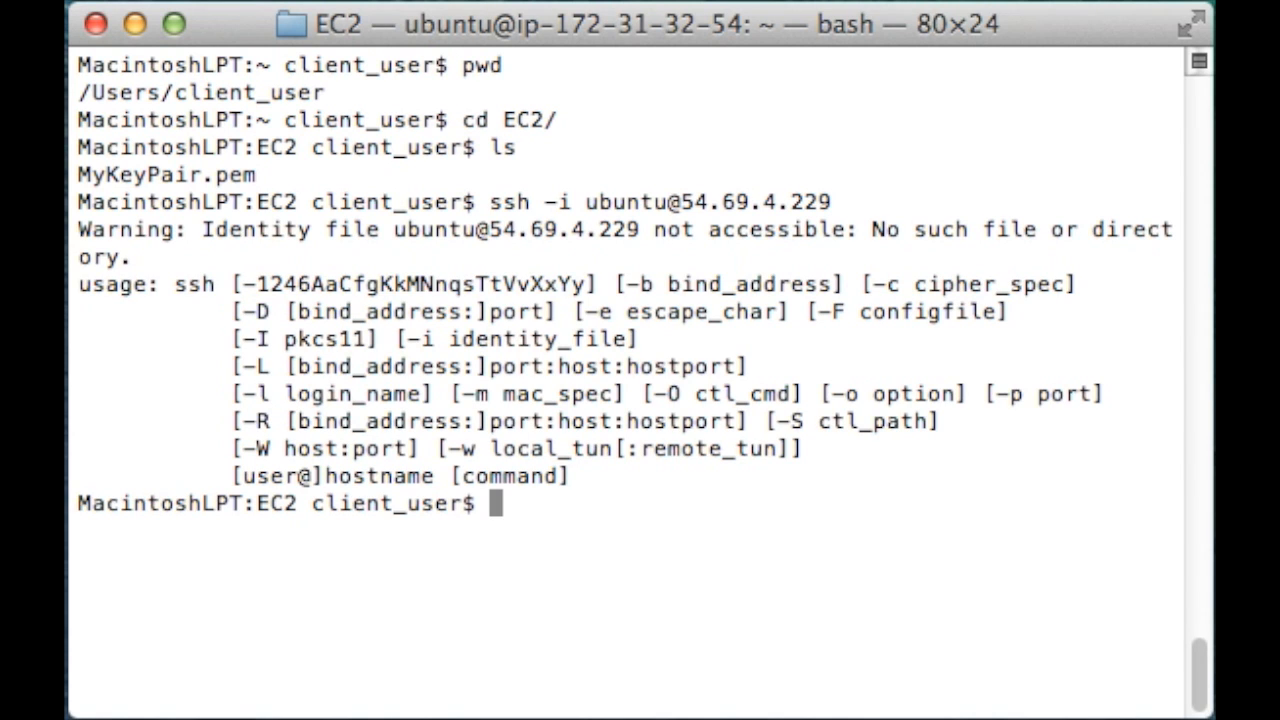
text(ssh -i ubuntu@54.69.4.229)
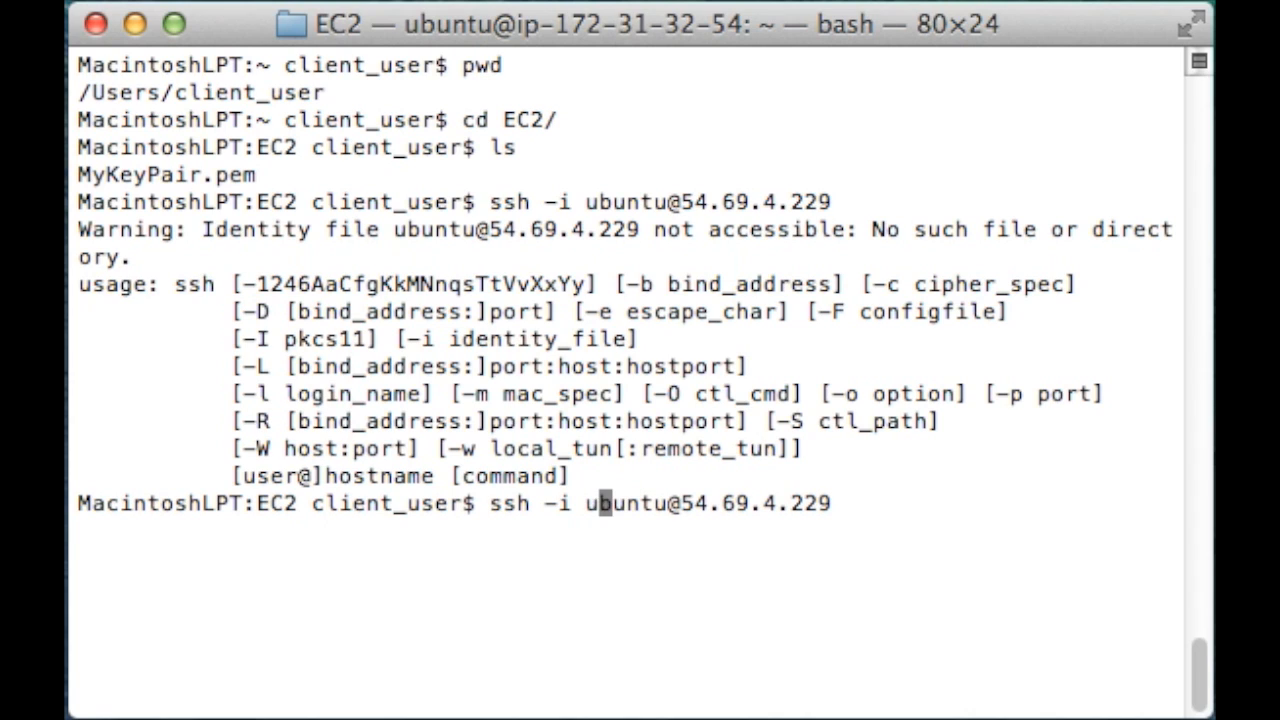
text(M)
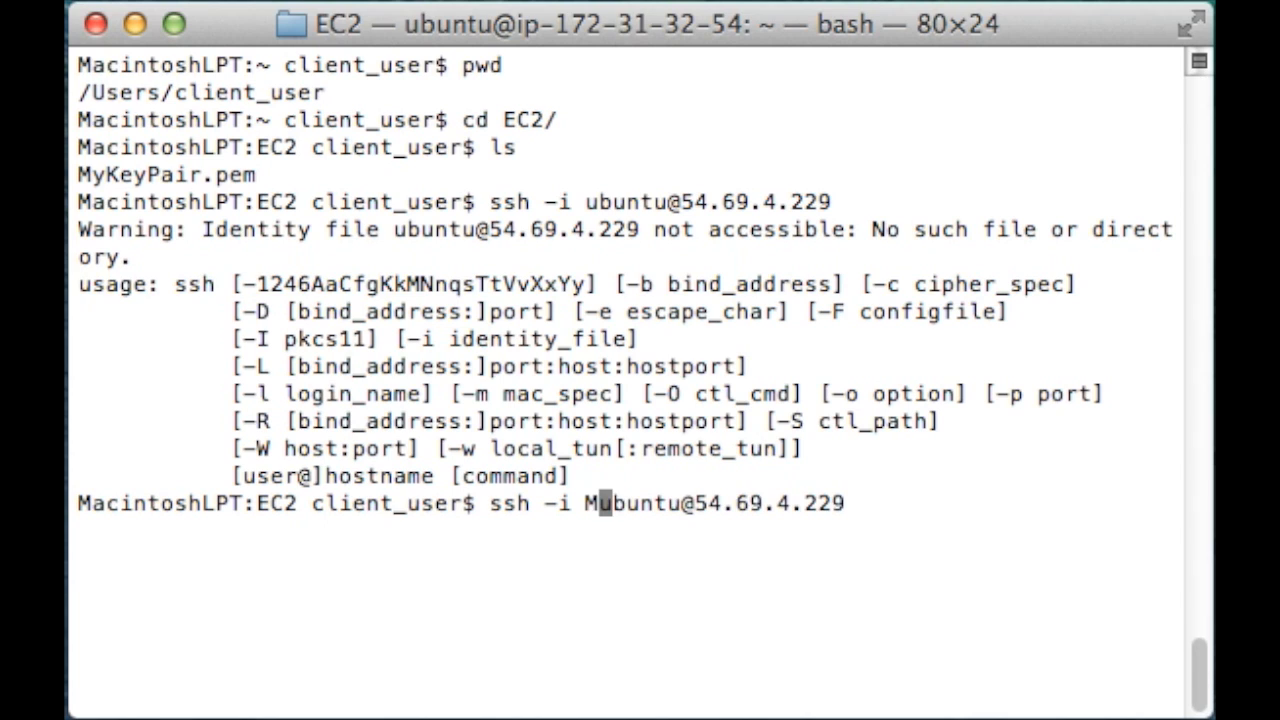
text(yKeyPair.pem)
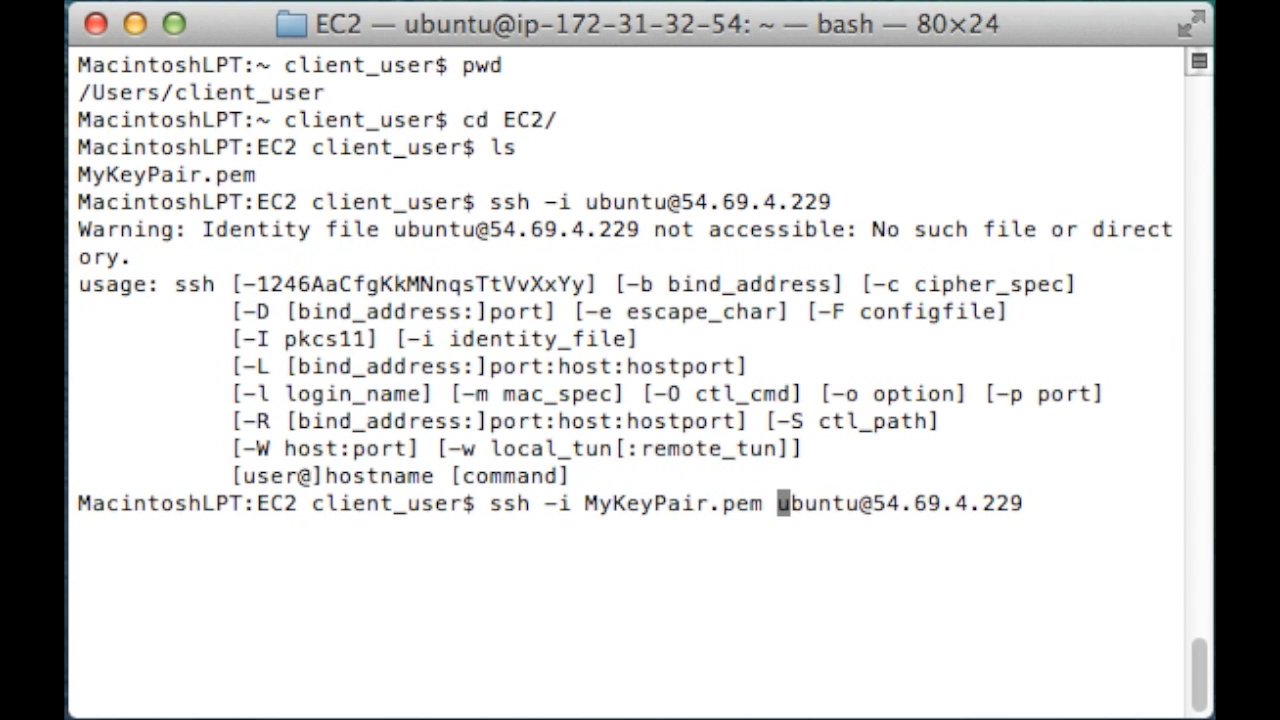
key(Return)
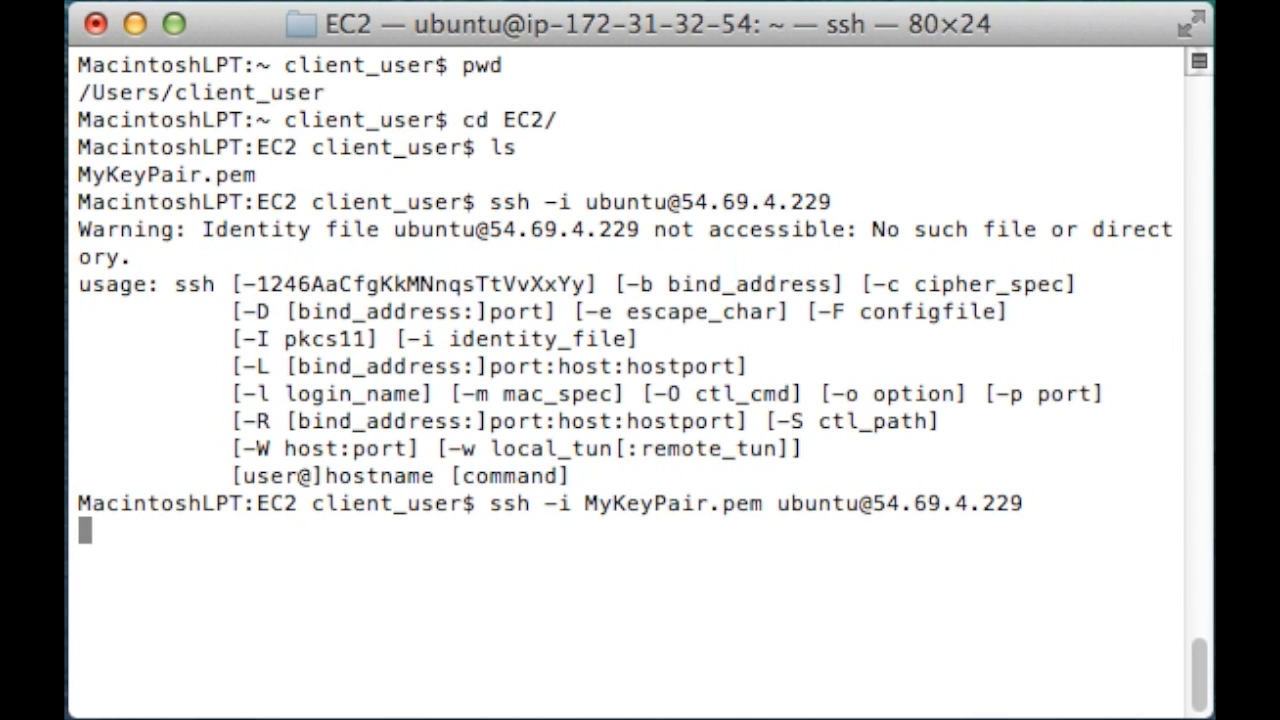
key(Return)
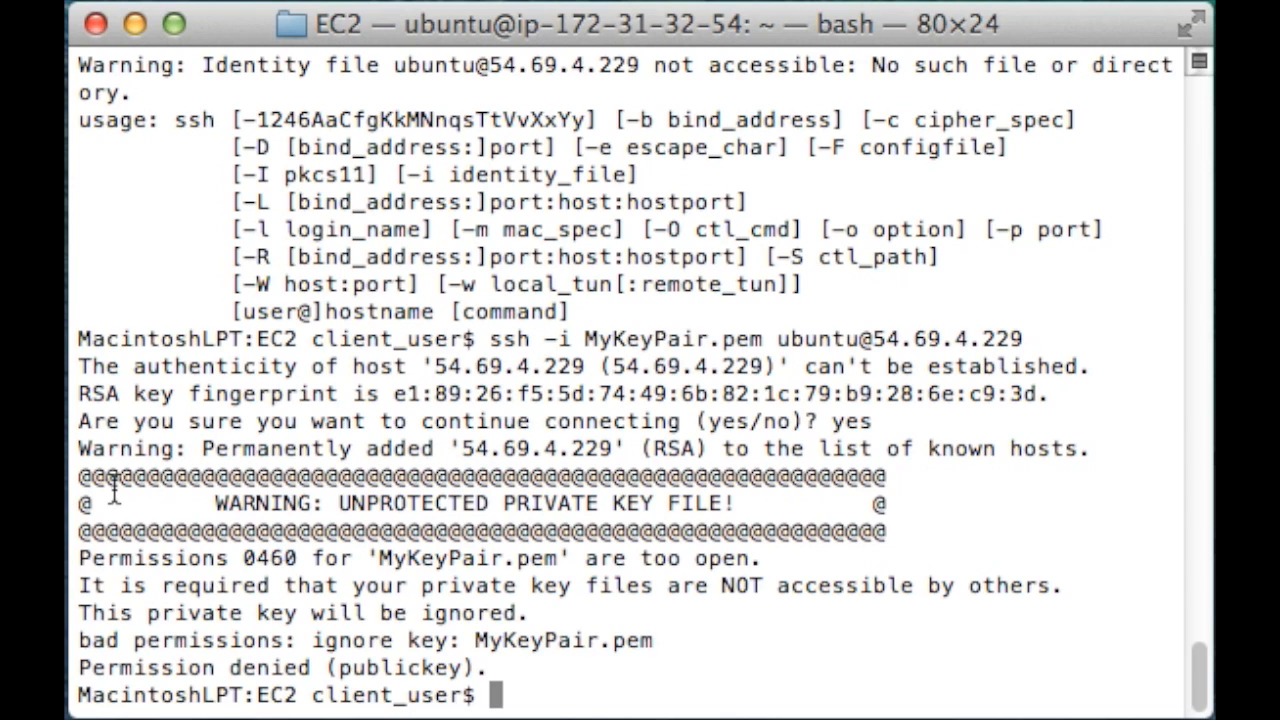
mouse_move(836, 516)
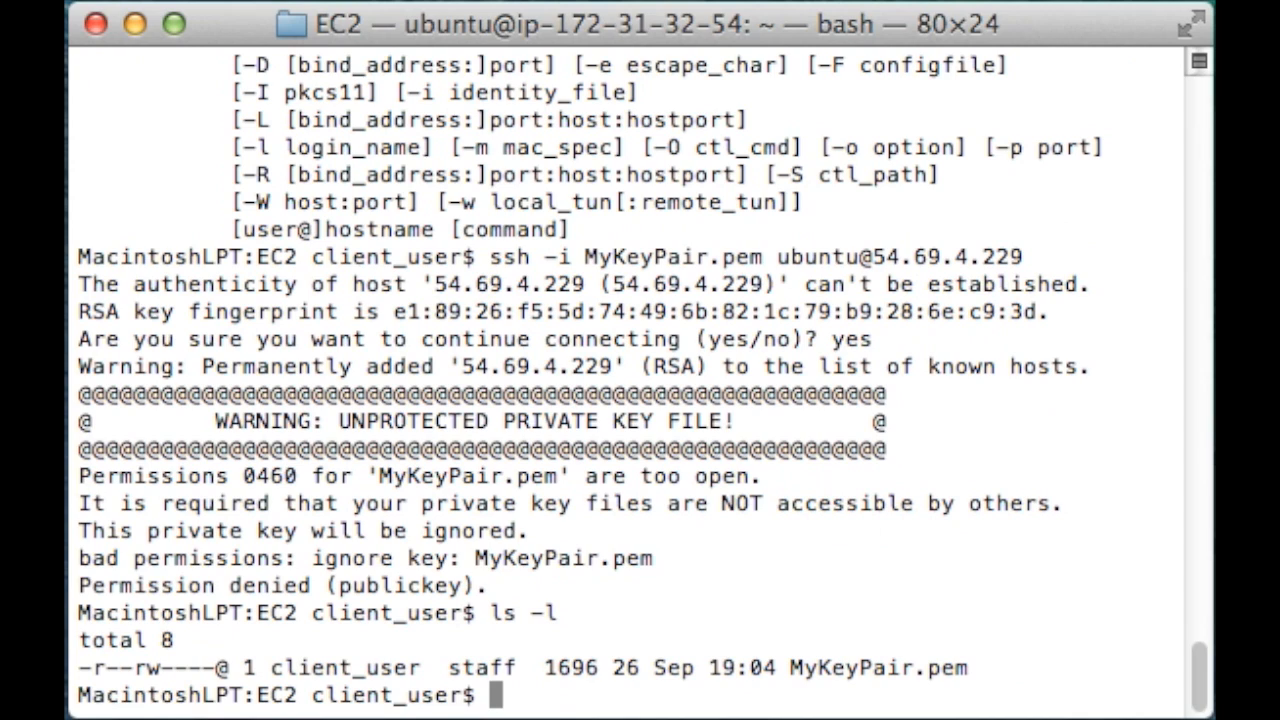
- Restrict MyKeyPair.pem to owner read-only with chmod 400
text(ch)
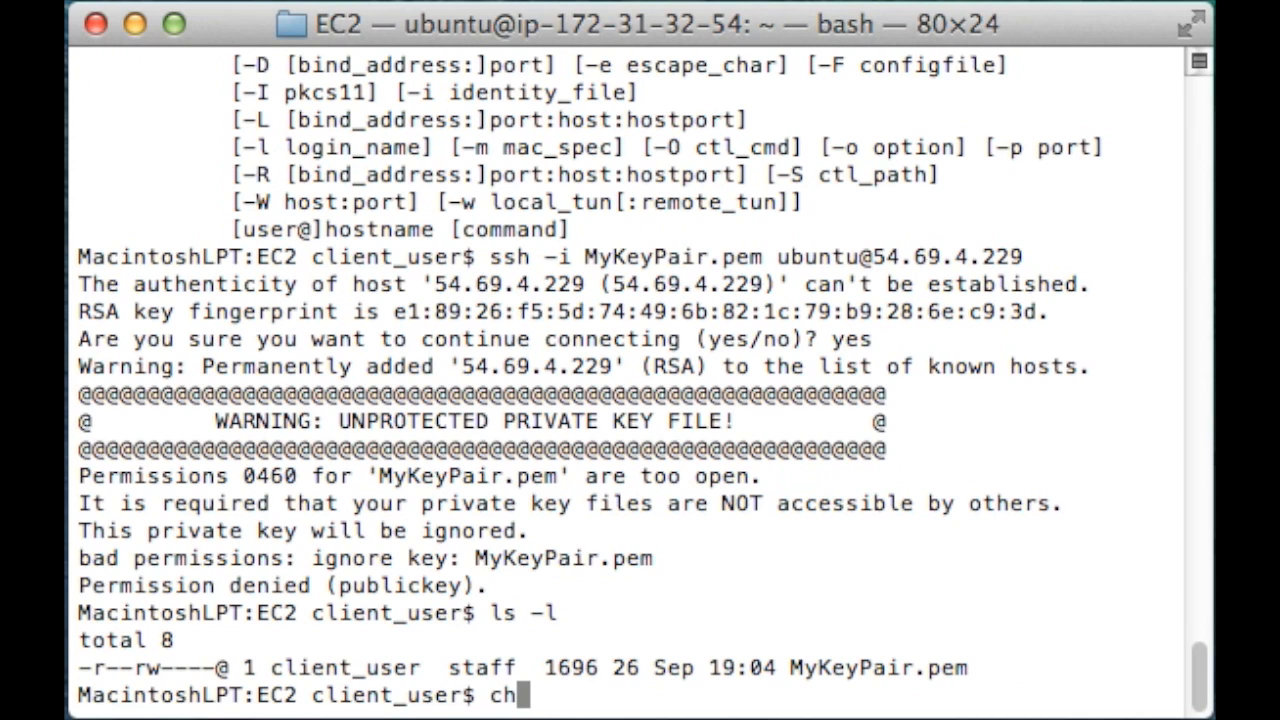
text(mod)
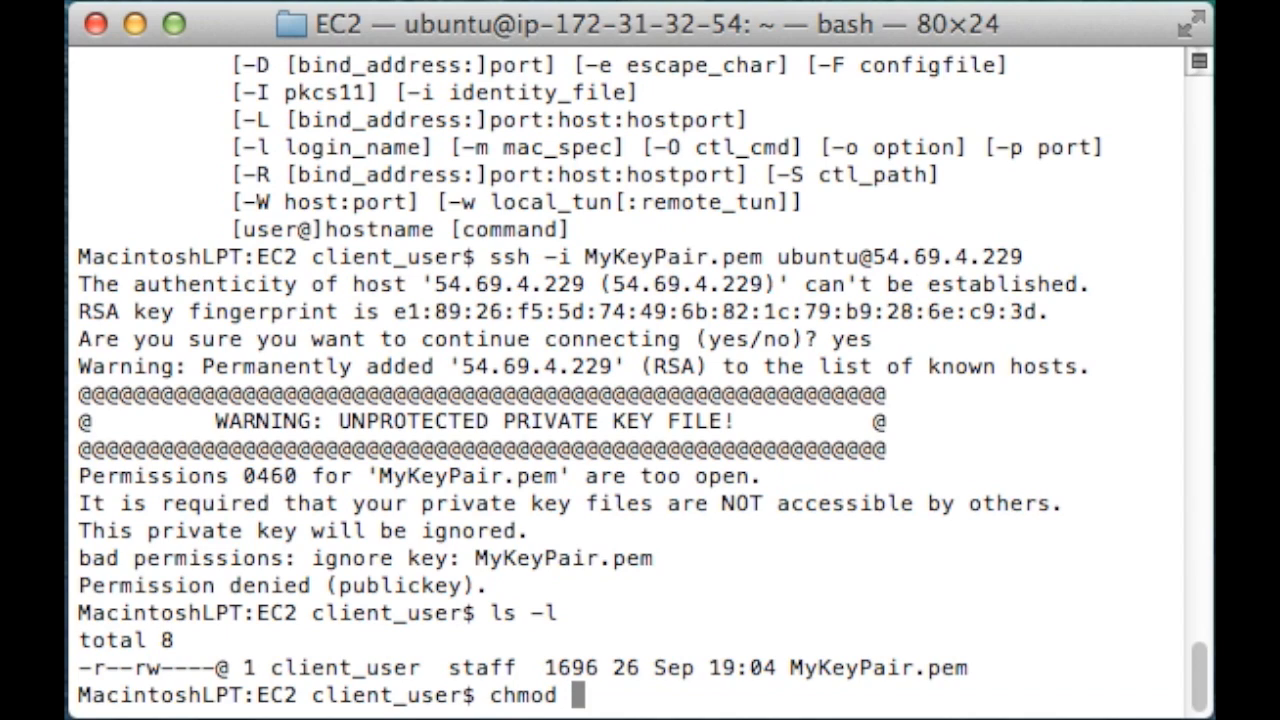
text(400)
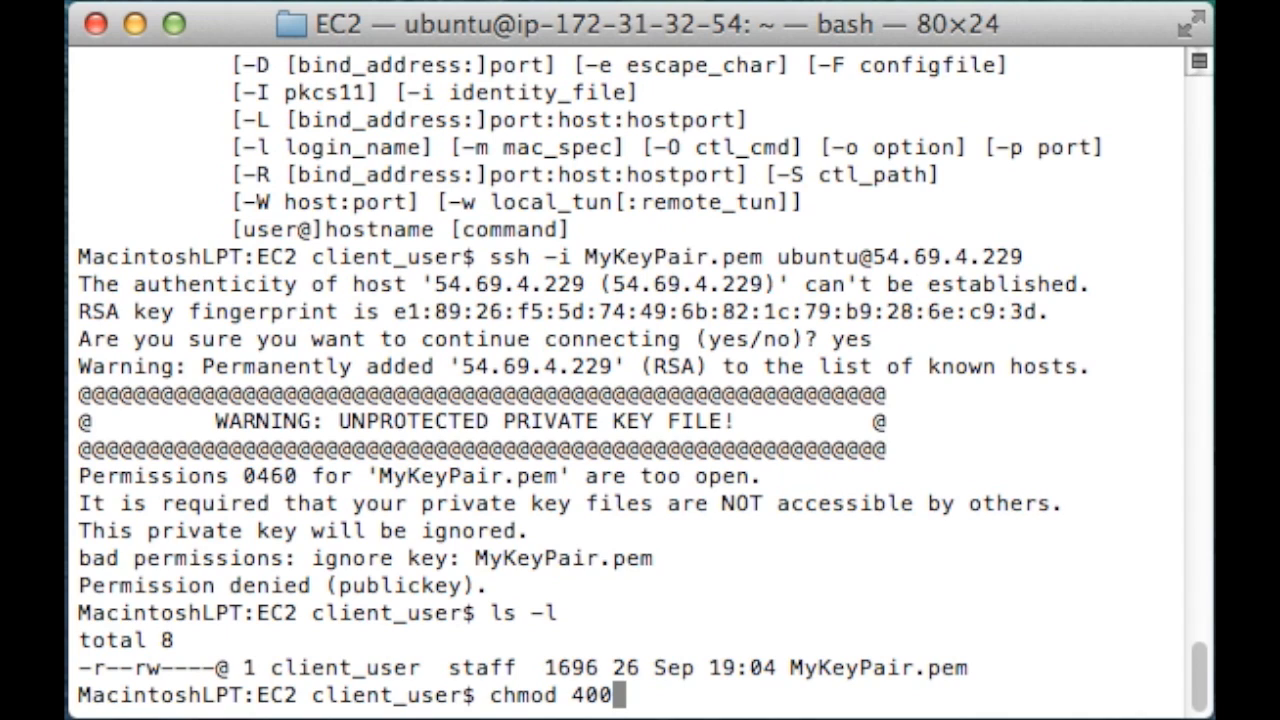
text(M)
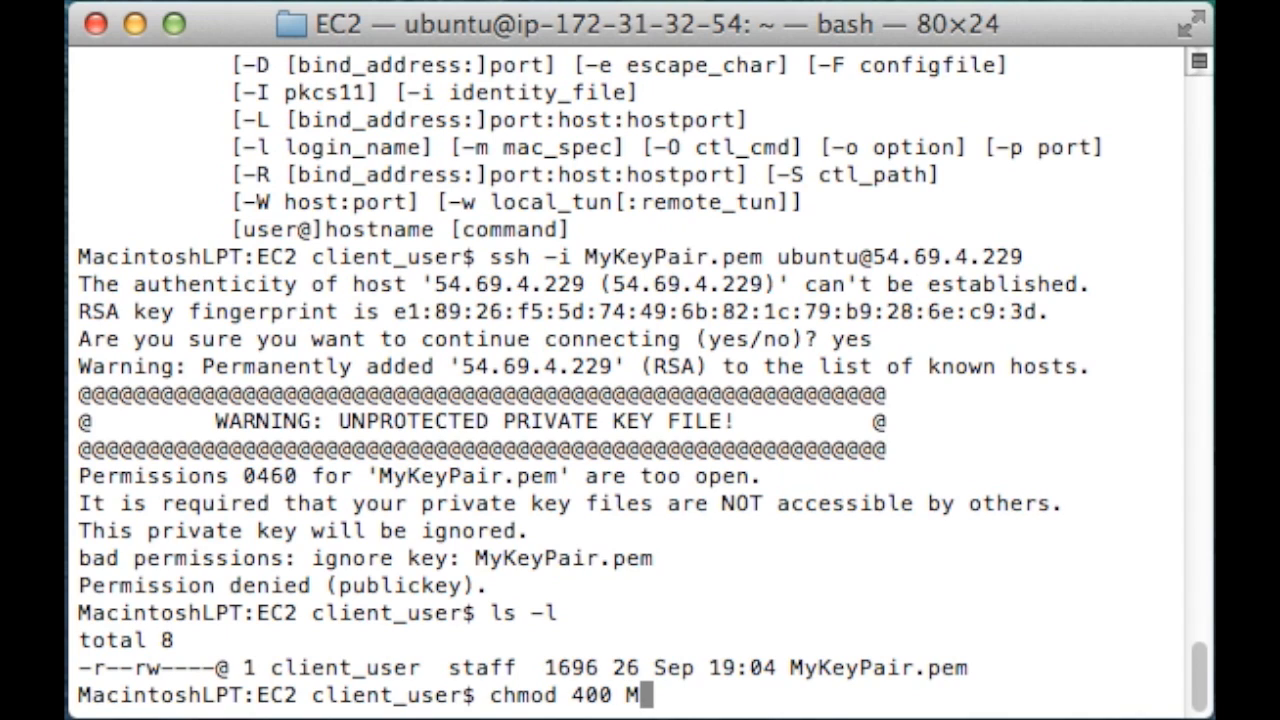
text(yKeyPair.pem)
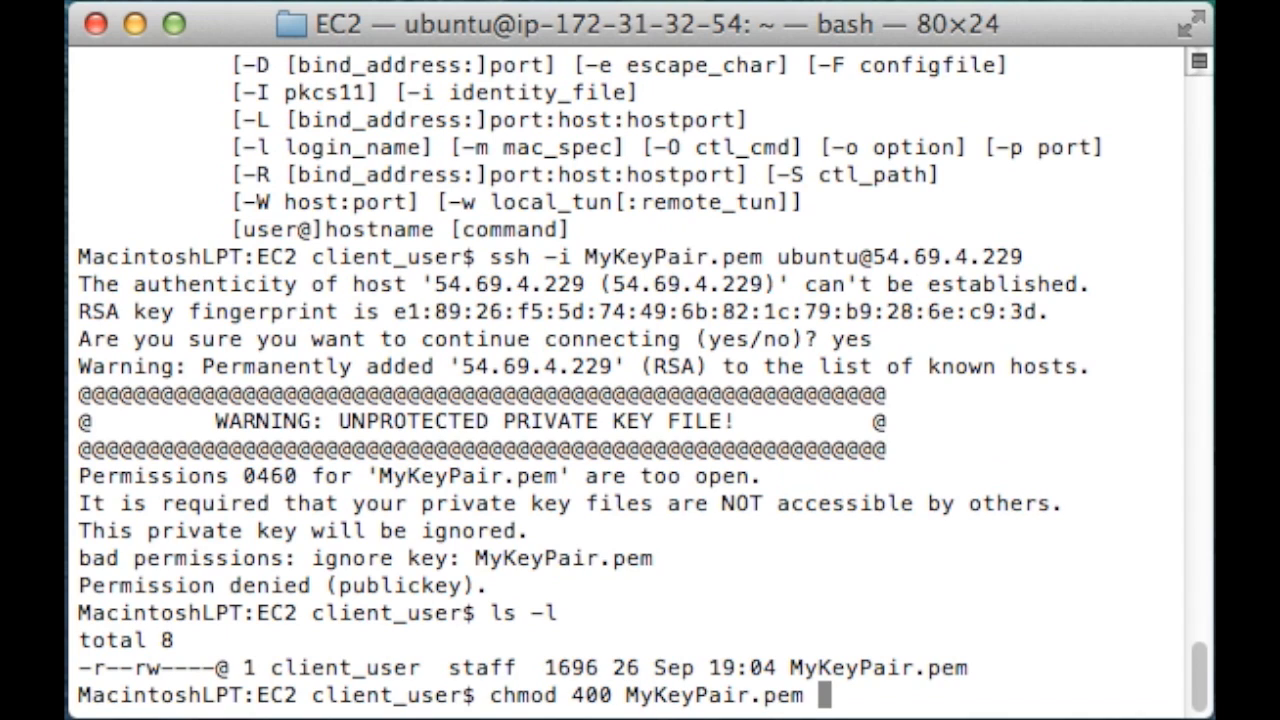
key(Return)
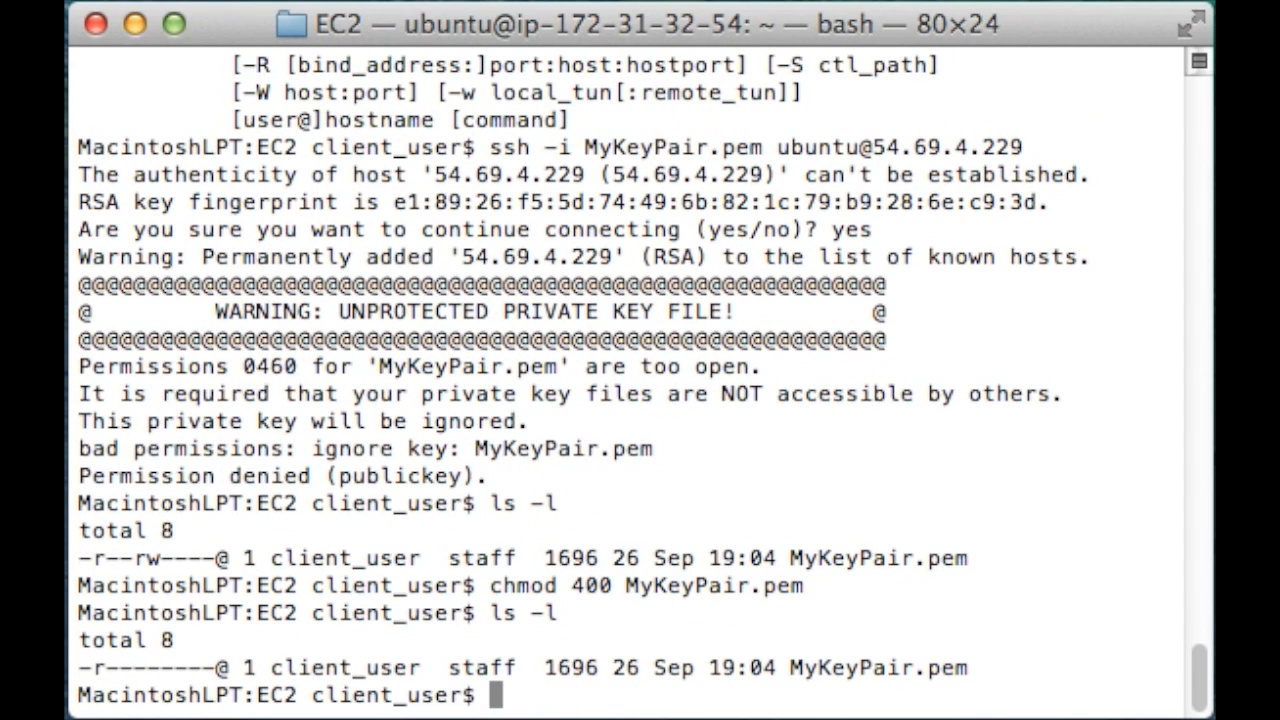
text(ssh -i MyKeyPair.pem ubuntu@54.69.4.229)
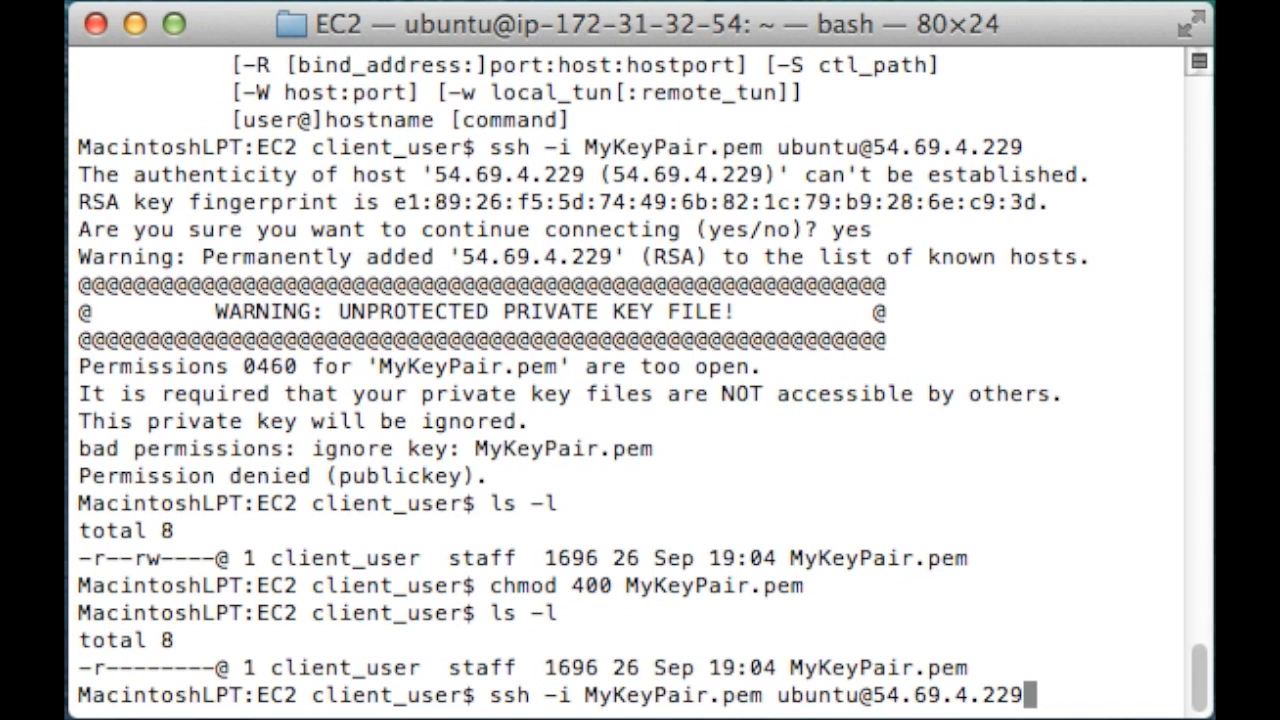
key(Return)
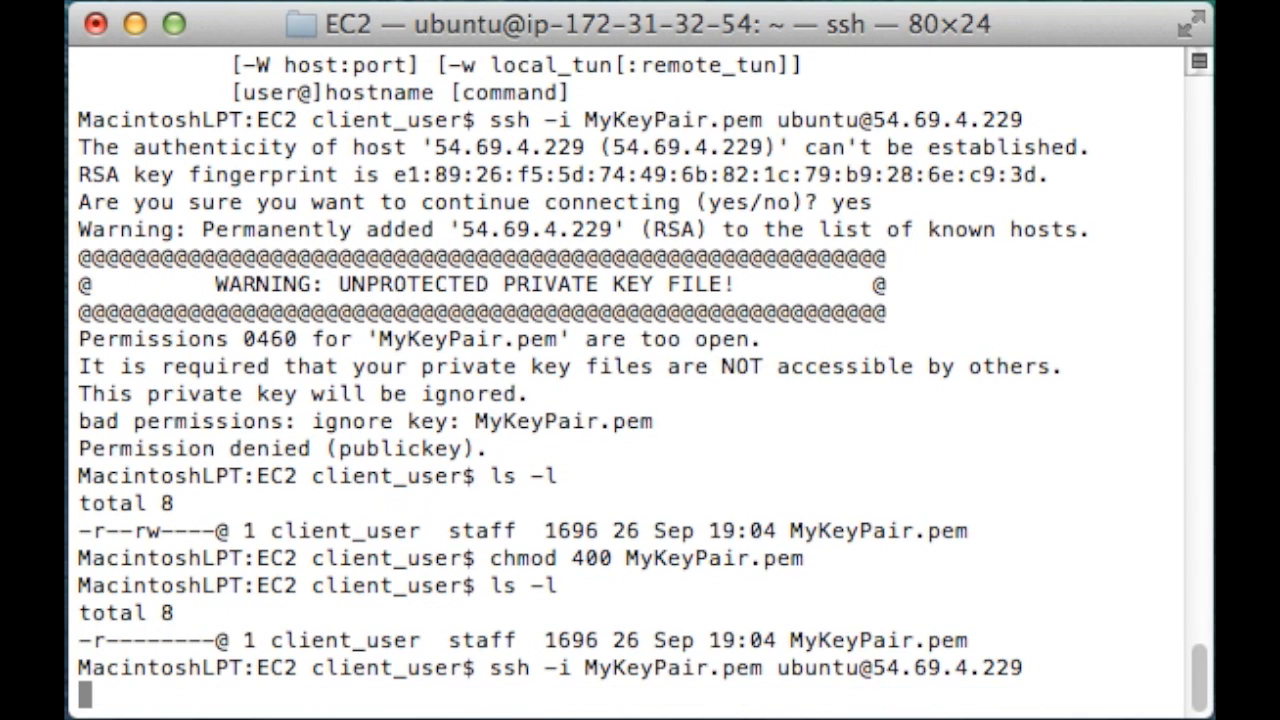